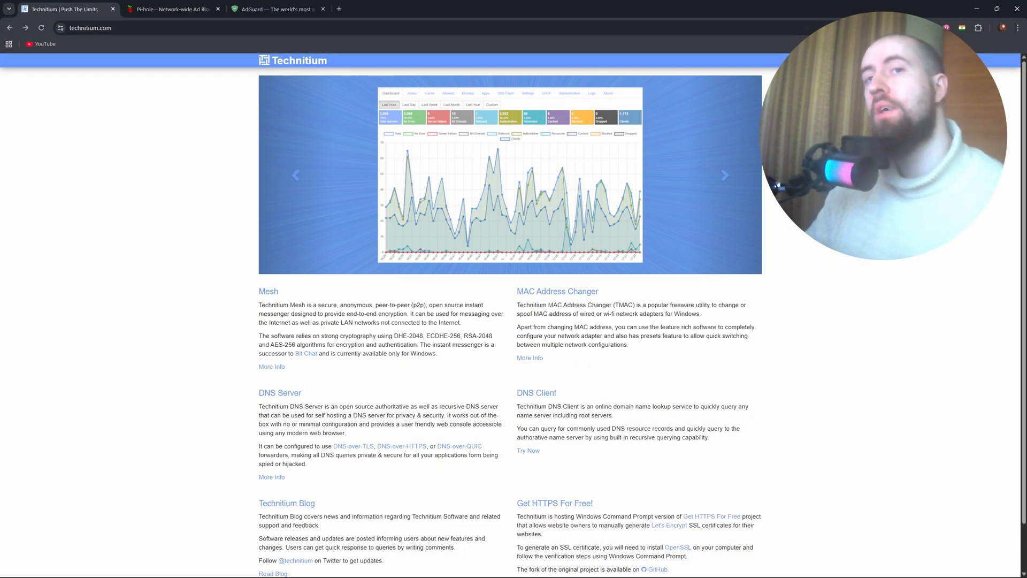
# - Leave the Technitium homepage for the Pi-hole website's install steps tab
pyautogui.click(724, 175)
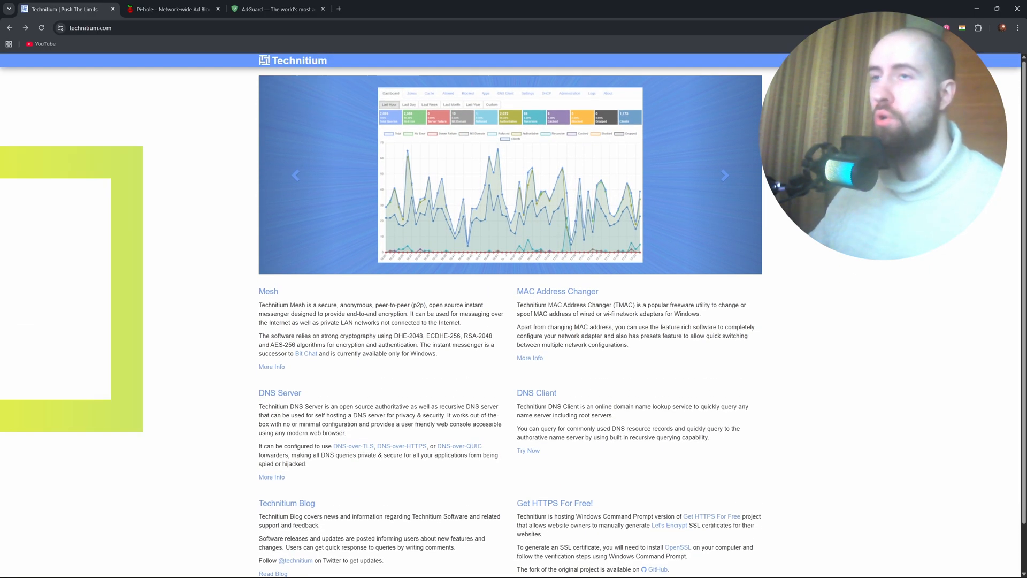
pyautogui.click(172, 9)
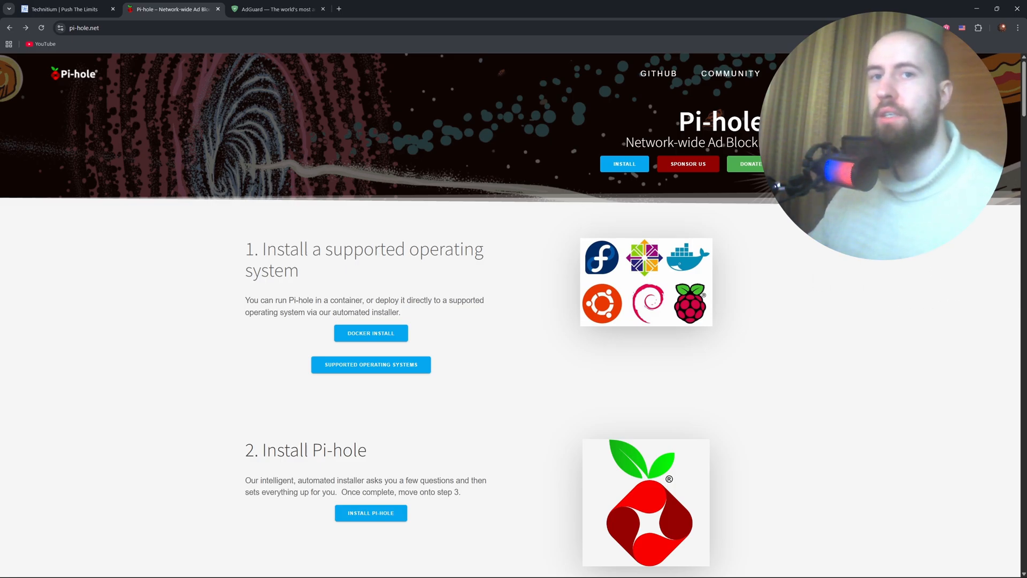
pyautogui.click(730, 73)
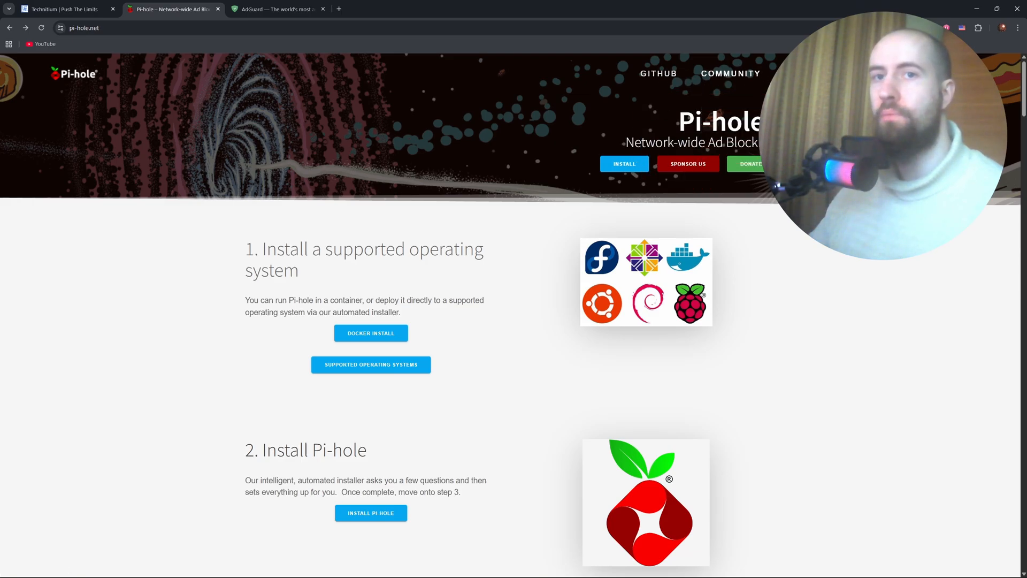
pyautogui.scroll(-3)
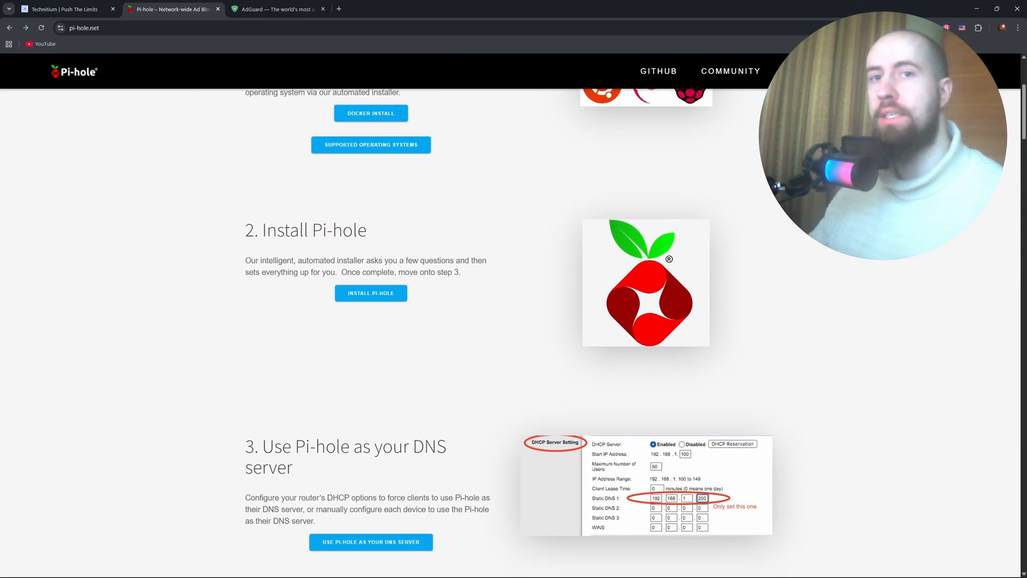
pyautogui.scroll(-3)
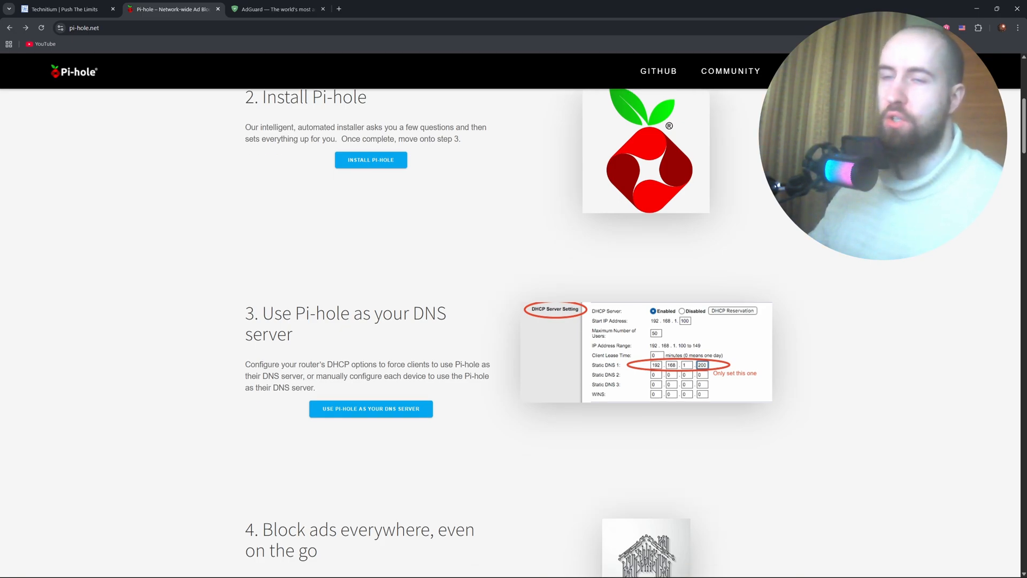
pyautogui.scroll(-3)
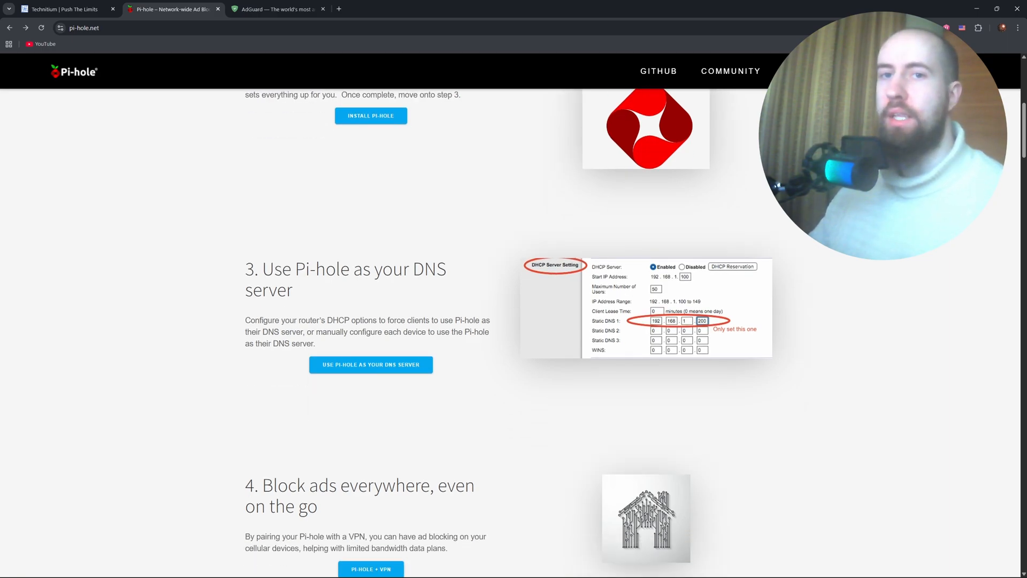
pyautogui.scroll(-3)
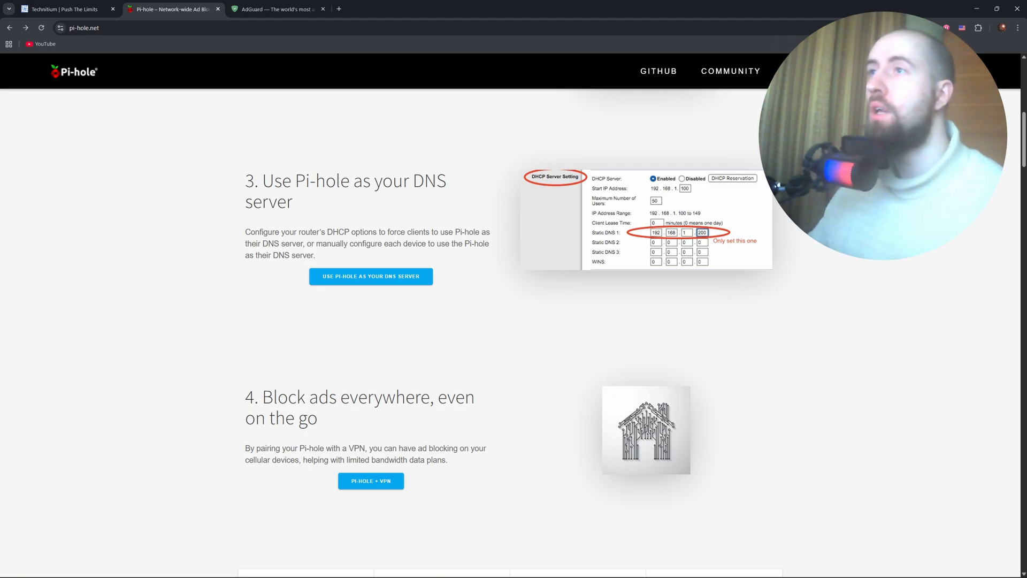
pyautogui.scroll(-3)
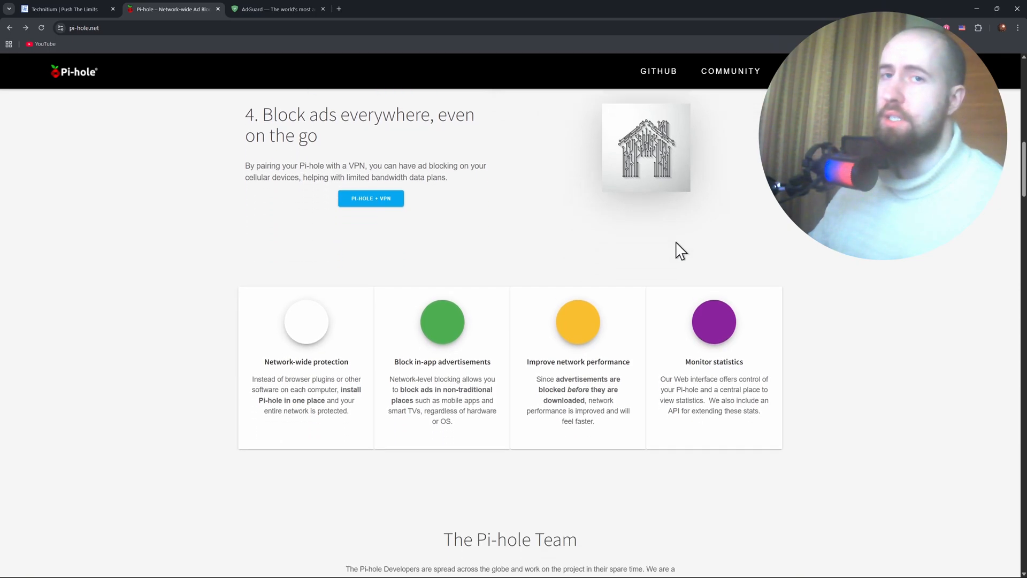
pyautogui.scroll(-3)
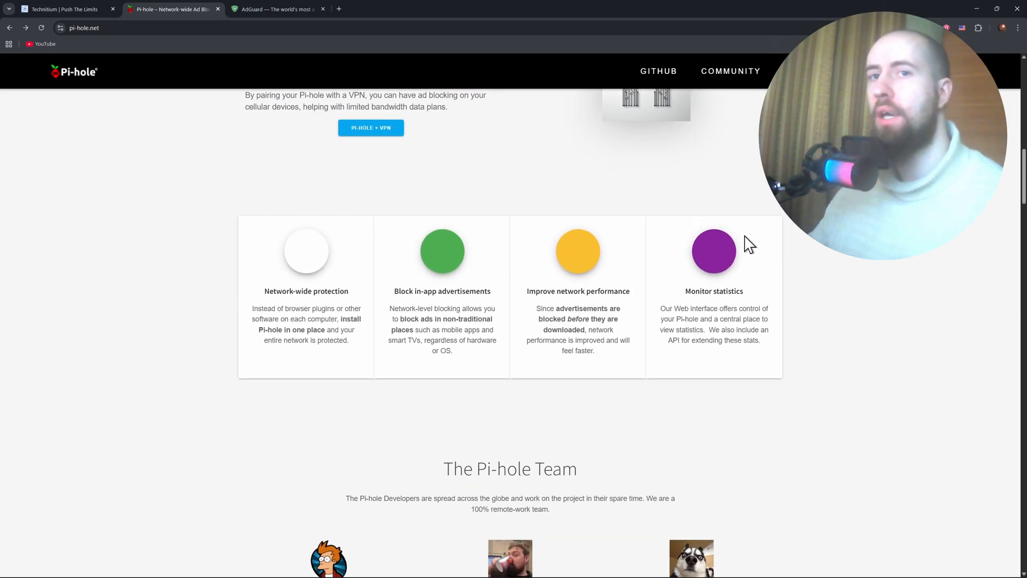
pyautogui.moveTo(754, 251)
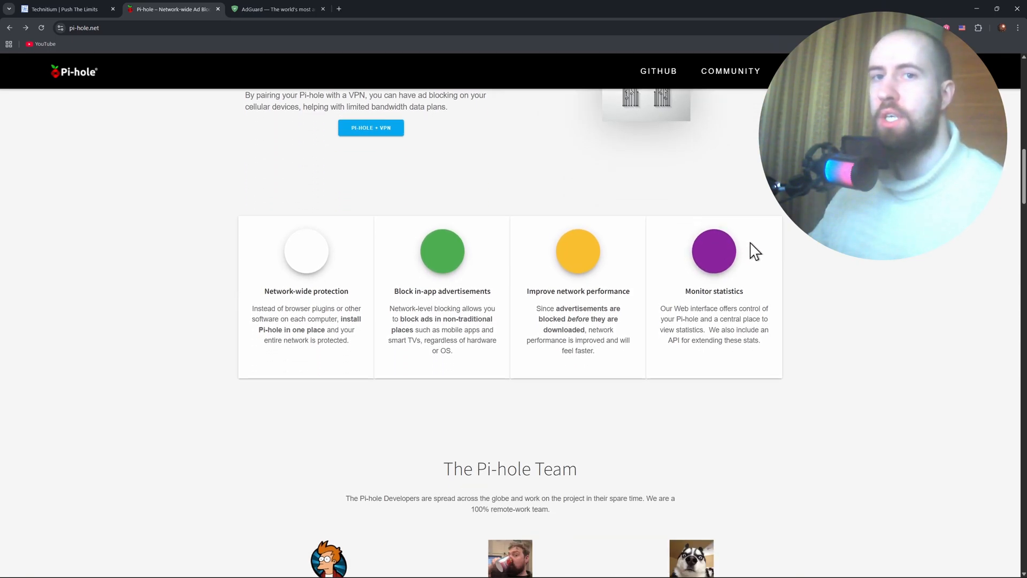
pyautogui.scroll(-3)
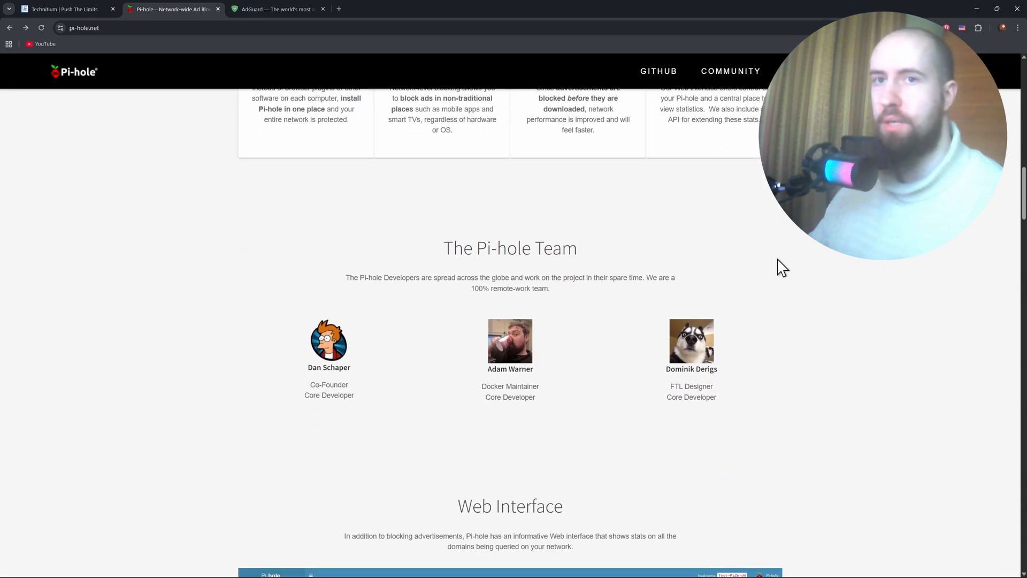
pyautogui.scroll(-3)
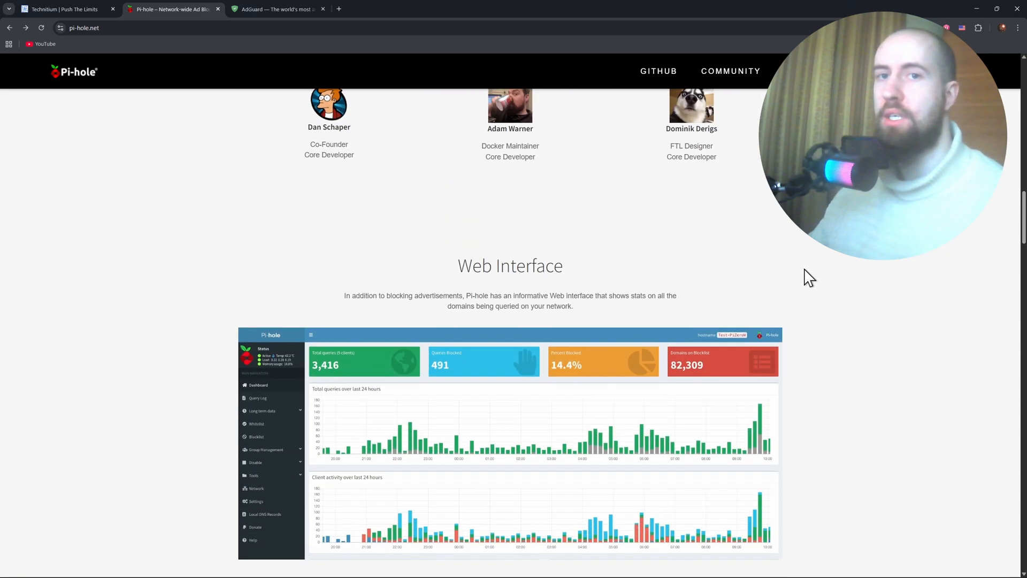
# - Bring up the AdGuard Home website and scroll down through its overview page
pyautogui.click(275, 9)
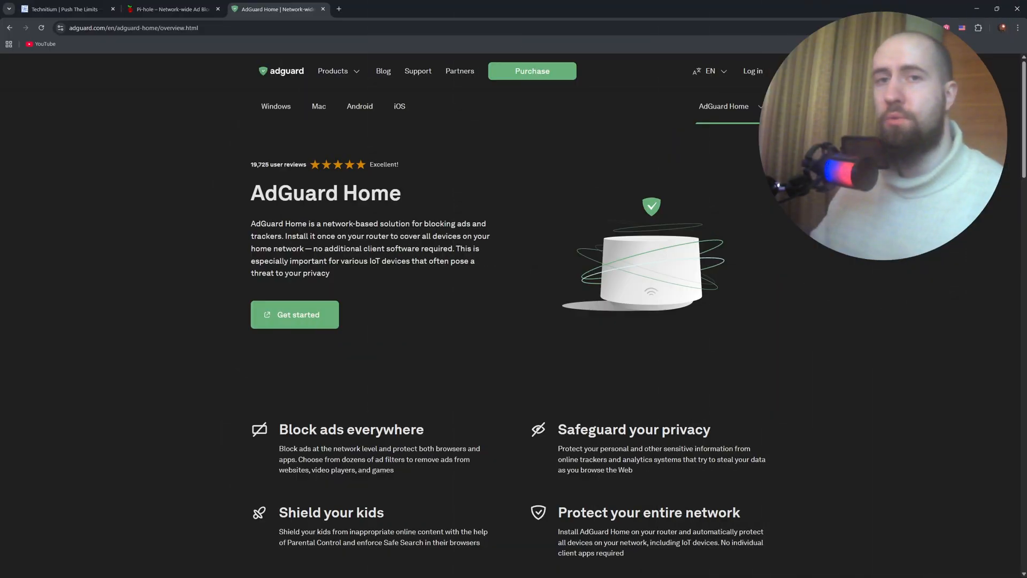
pyautogui.moveTo(988, 268)
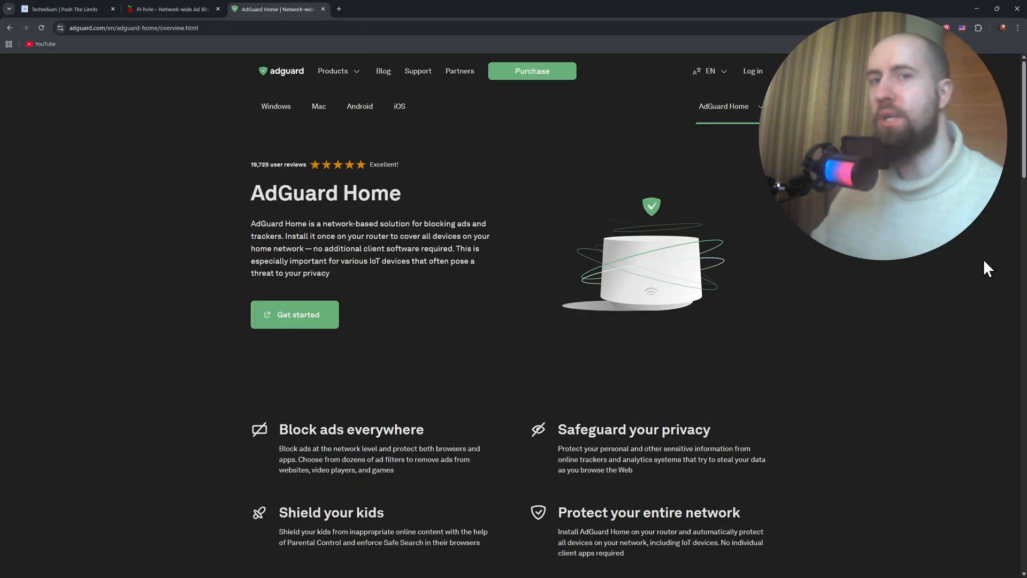
pyautogui.scroll(-3)
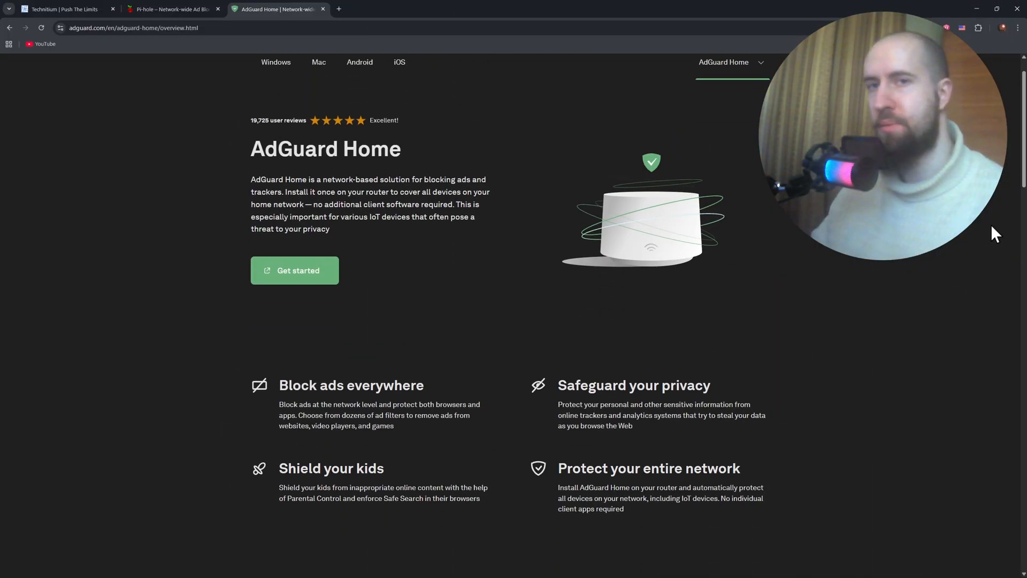
pyautogui.scroll(-3)
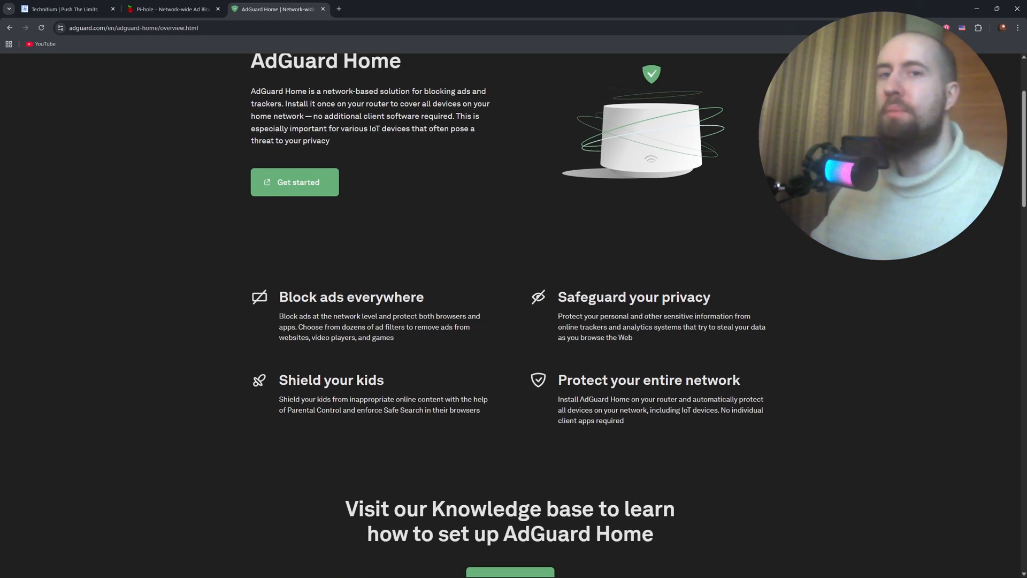
pyautogui.scroll(-3)
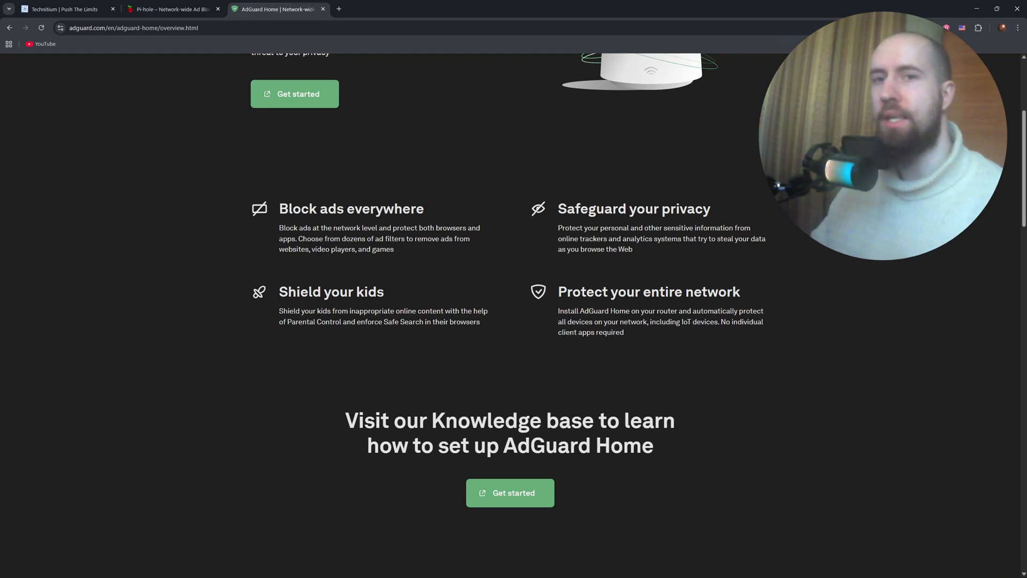
pyautogui.scroll(-3)
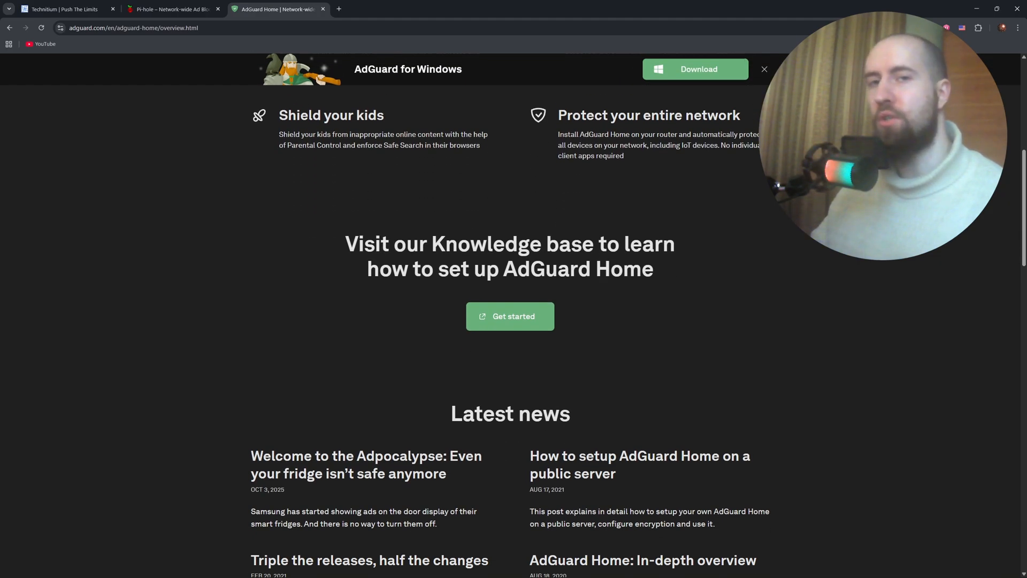
pyautogui.scroll(-3)
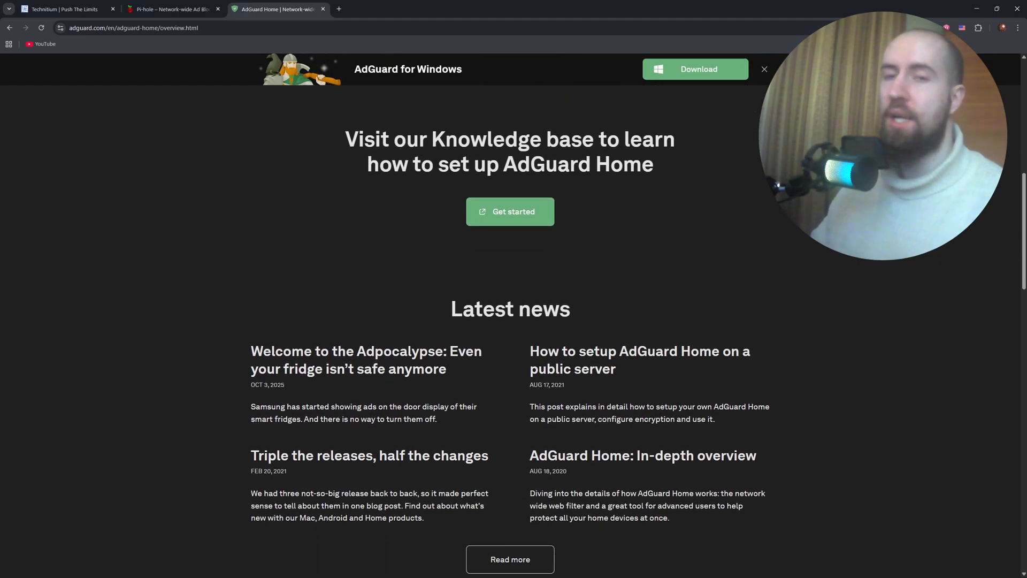
pyautogui.scroll(-3)
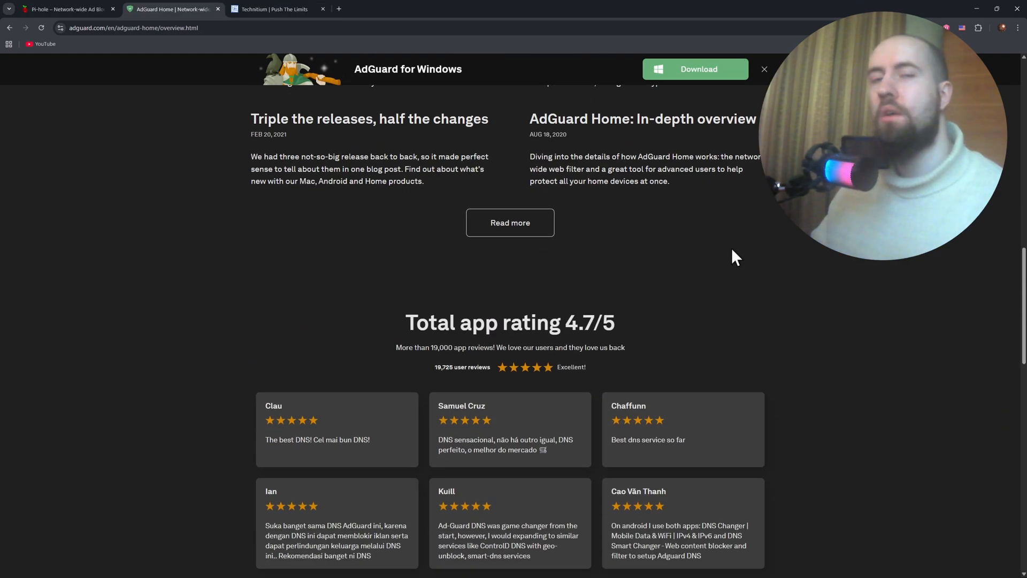
pyautogui.scroll(-3)
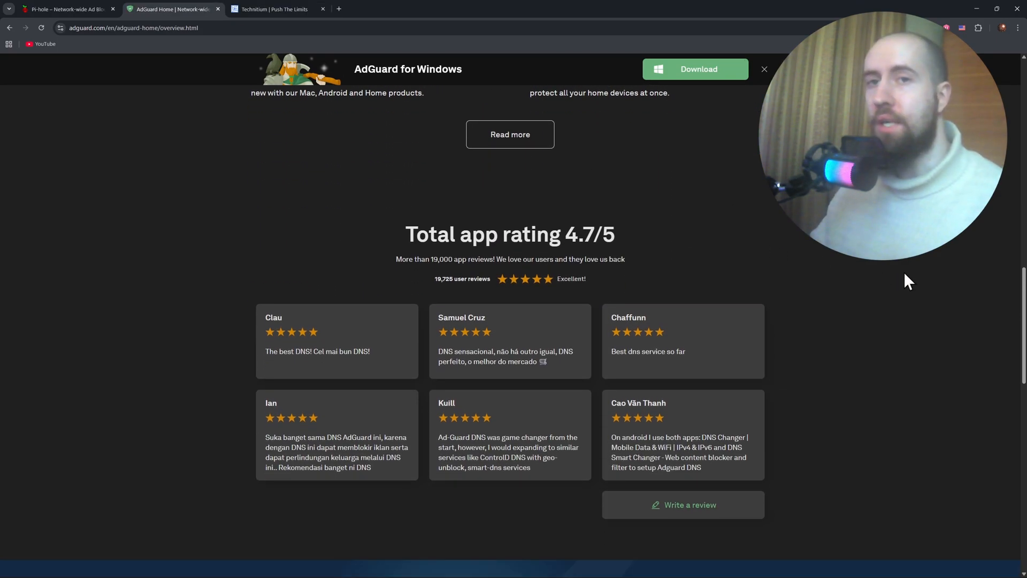
# - Scroll on through the AdGuard Home reviews and FAQ, then return to the top
pyautogui.scroll(-3)
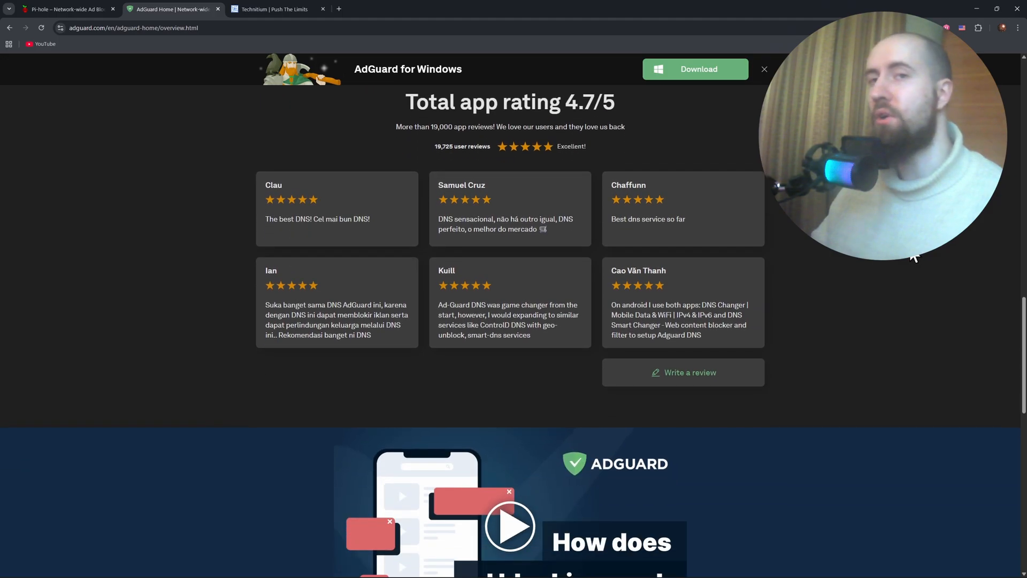
pyautogui.scroll(-3)
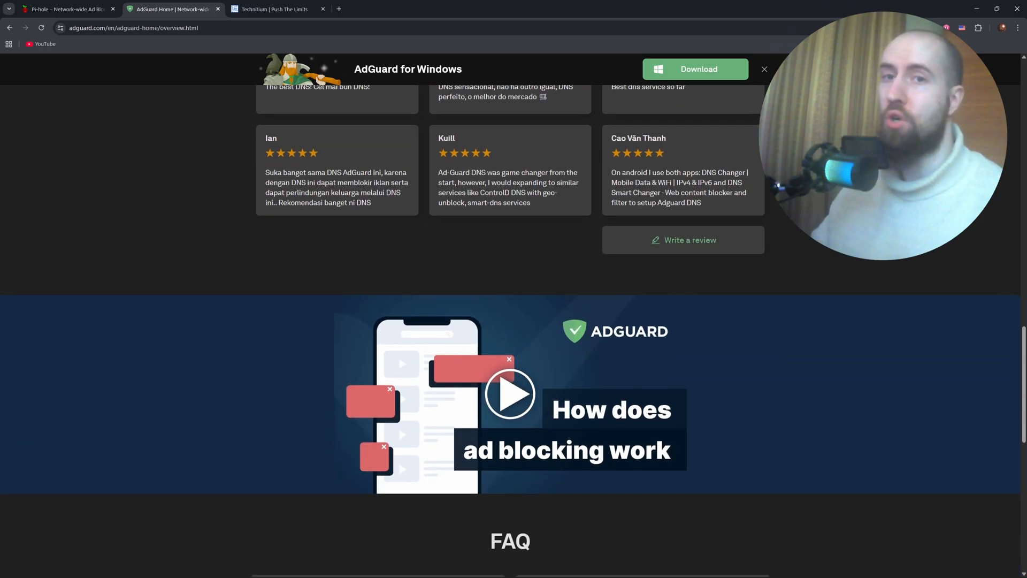
pyautogui.scroll(-3)
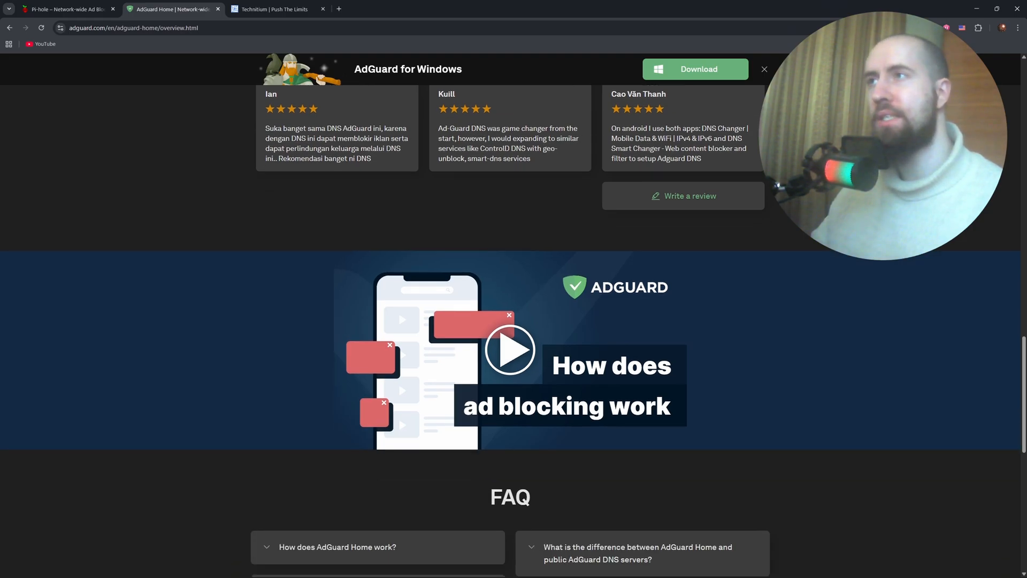
pyautogui.scroll(-3)
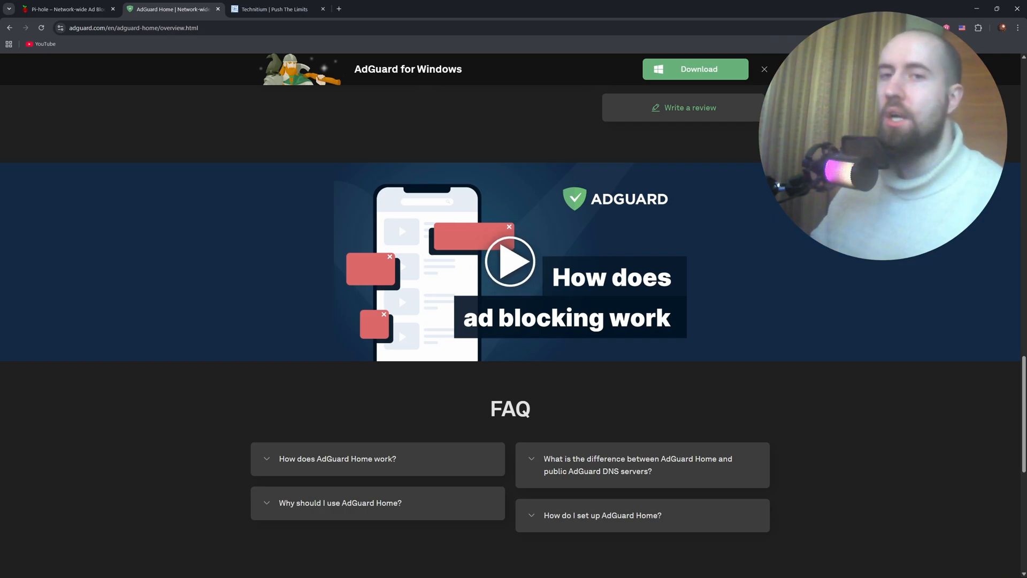
pyautogui.scroll(-3)
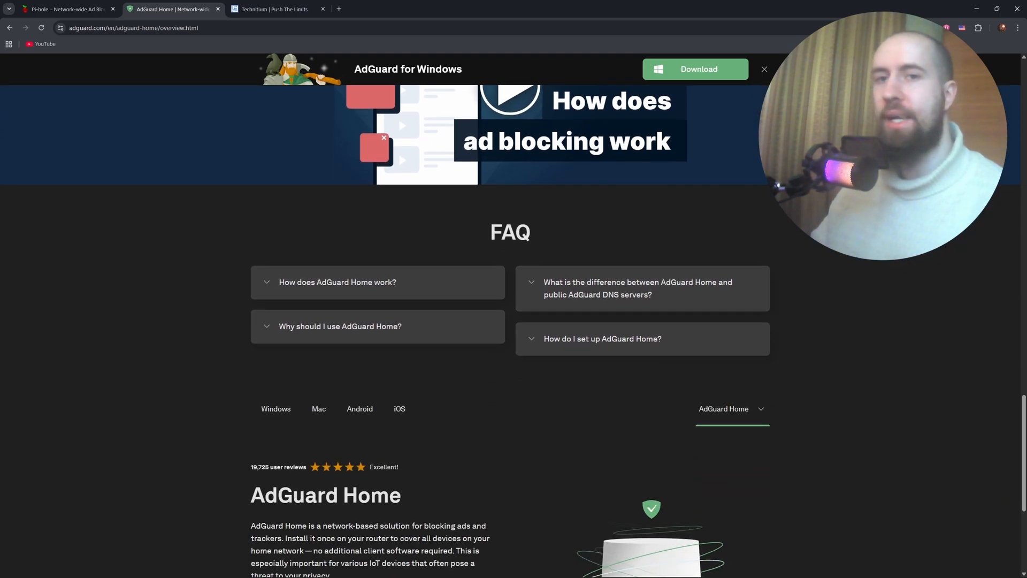
pyautogui.scroll(-3)
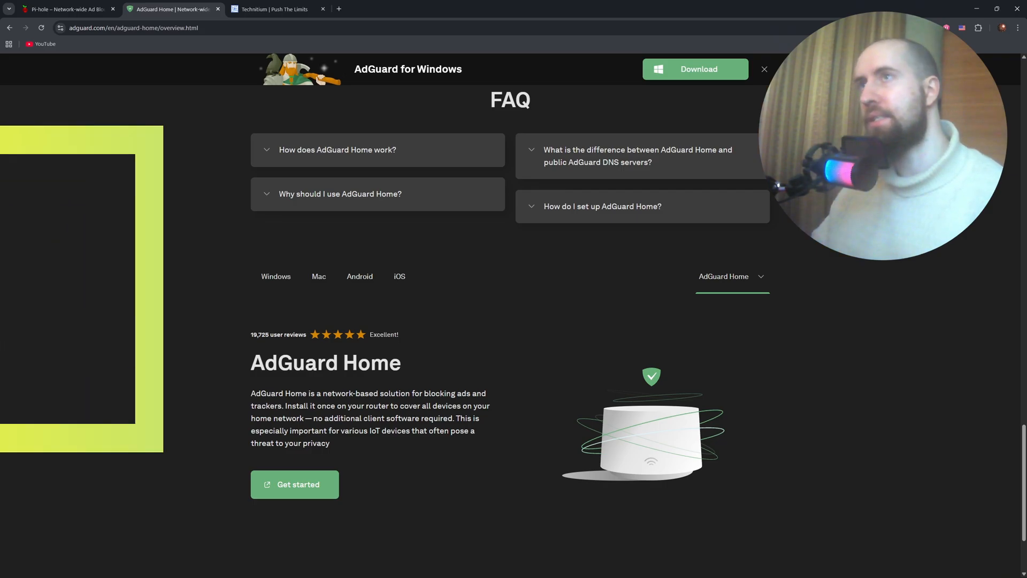
pyautogui.click(764, 69)
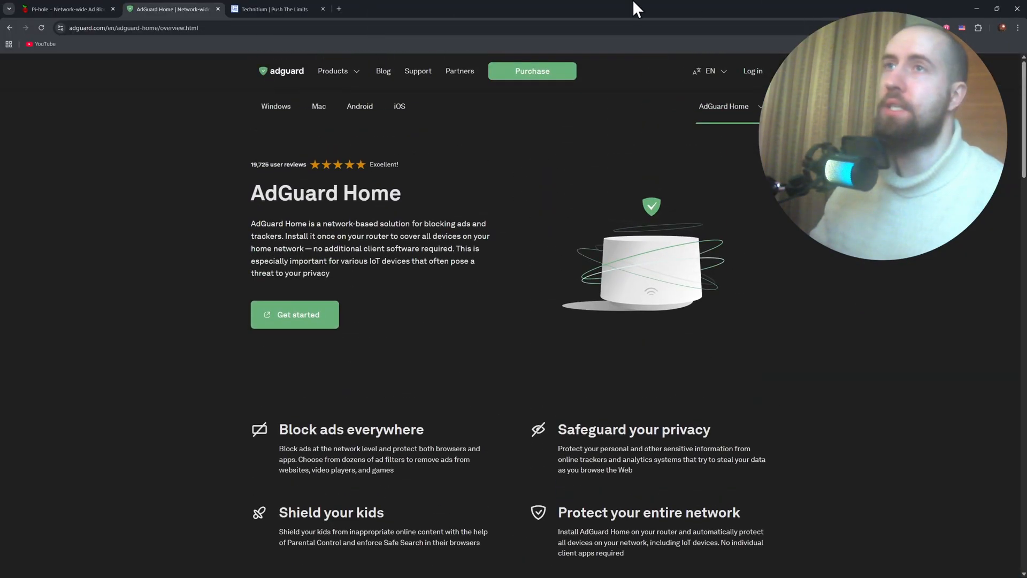
pyautogui.moveTo(278, 8)
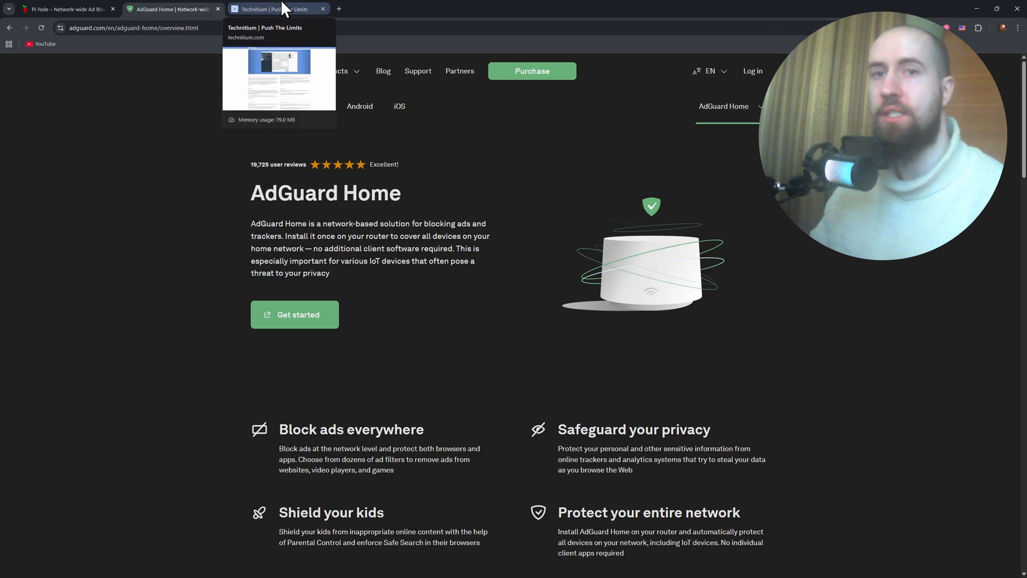
# - From the Technitium website, open the Technitium DNS Server product page
pyautogui.click(272, 9)
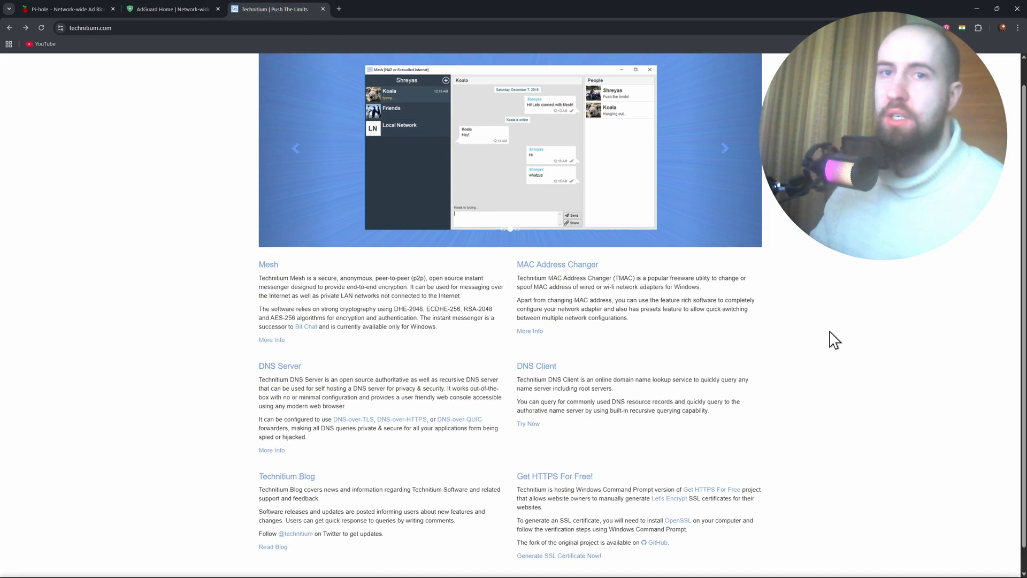
pyautogui.scroll(3)
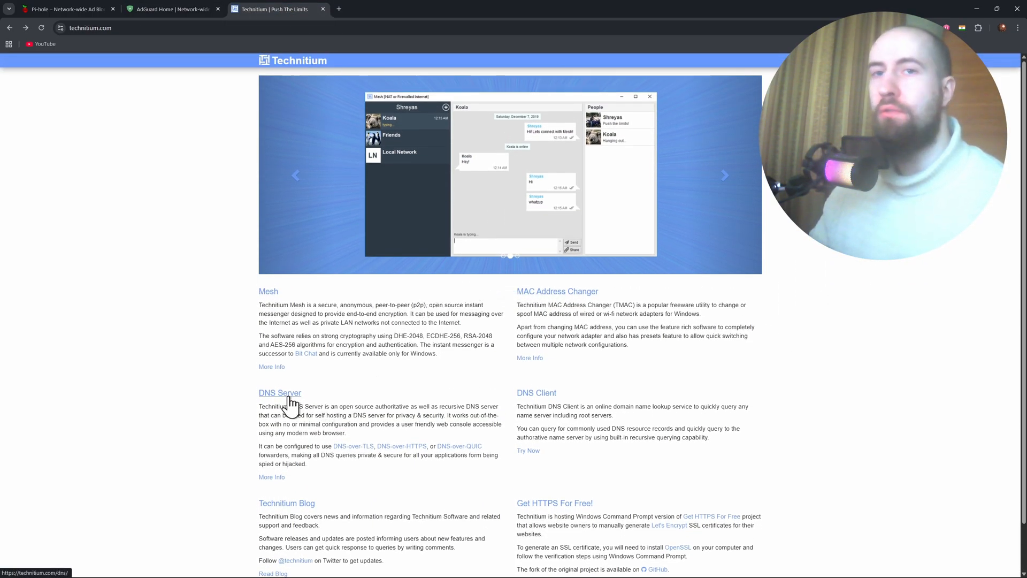
pyautogui.click(279, 392)
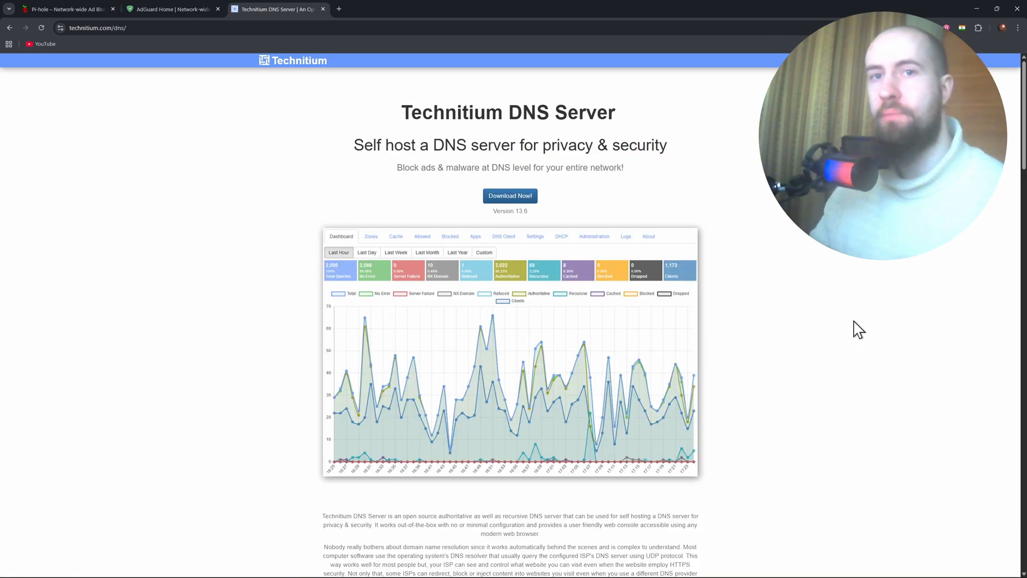
pyautogui.moveTo(838, 316)
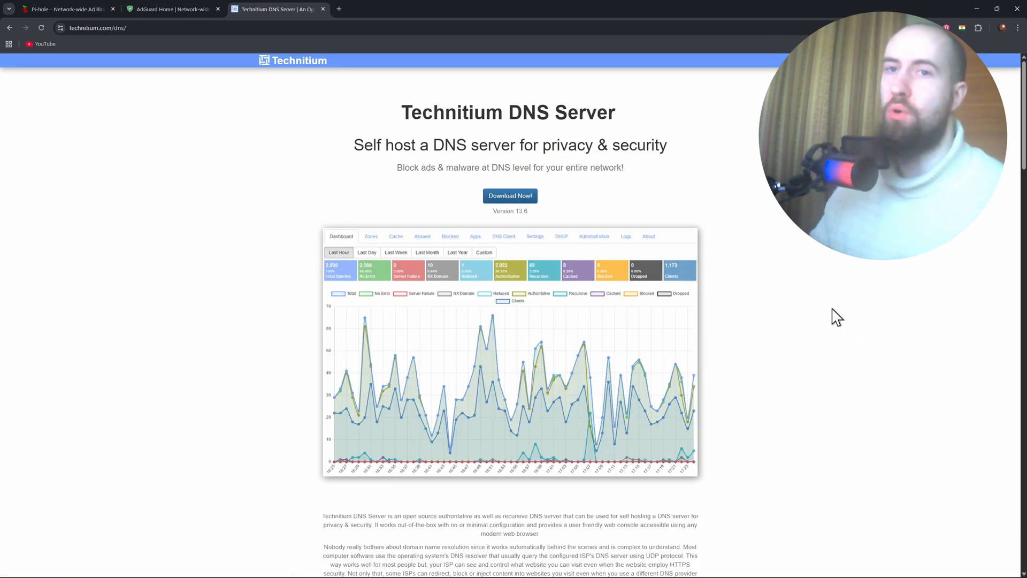
pyautogui.moveTo(838, 294)
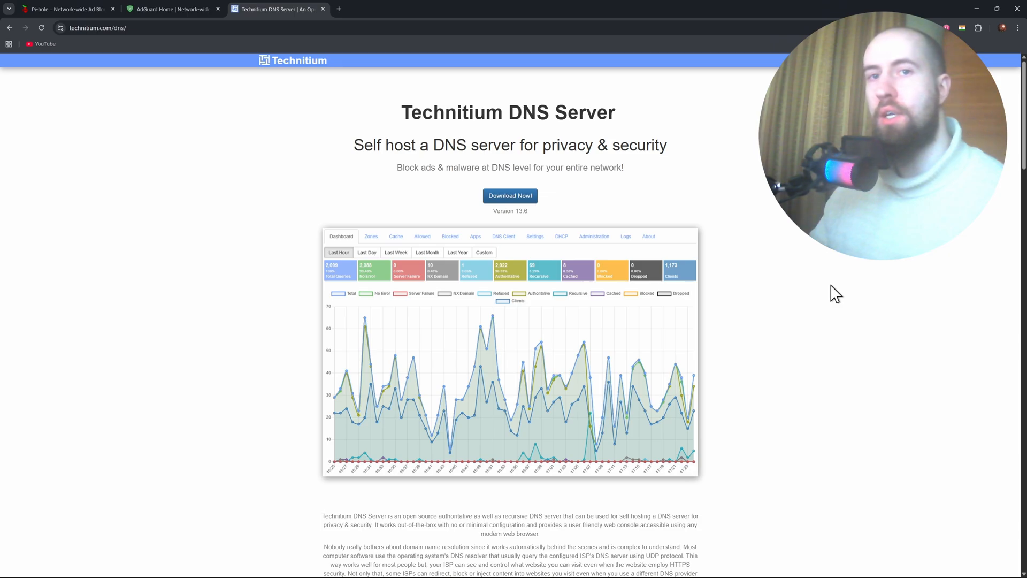
pyautogui.scroll(-3)
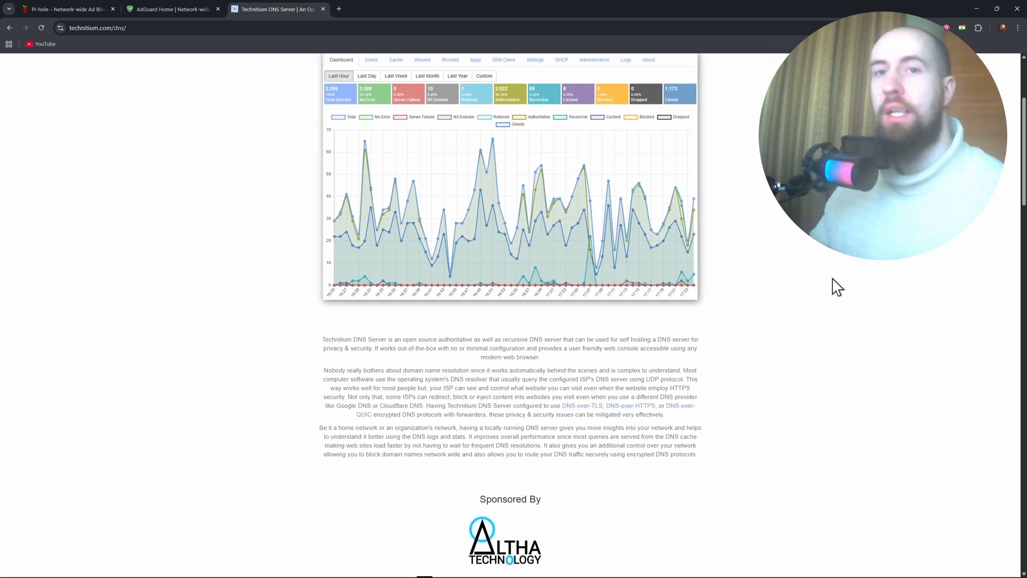
pyautogui.moveTo(886, 263)
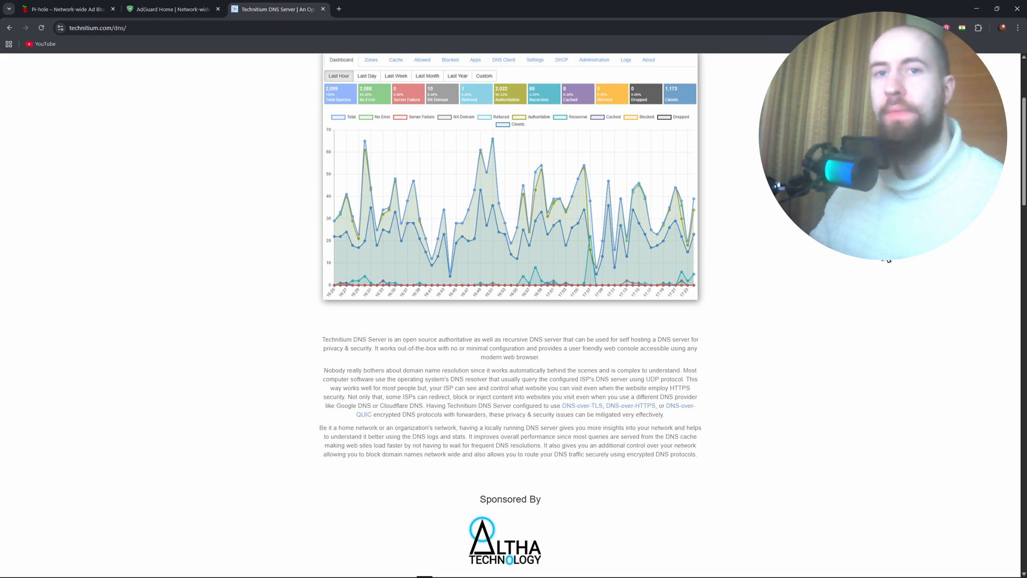
# - Read the DNS Server page down to the privacy policy, then scroll back up
pyautogui.scroll(-3)
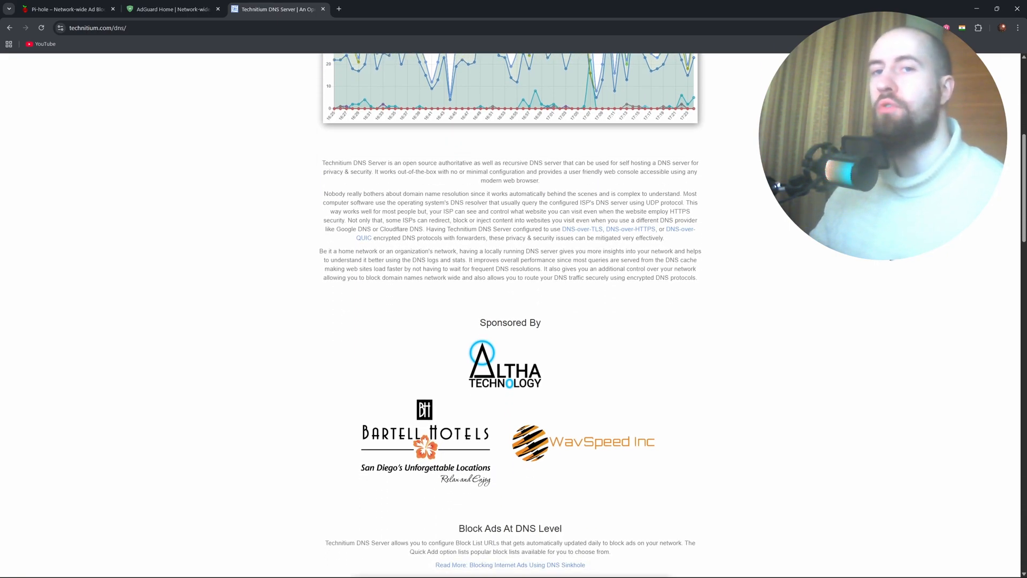
pyautogui.scroll(-3)
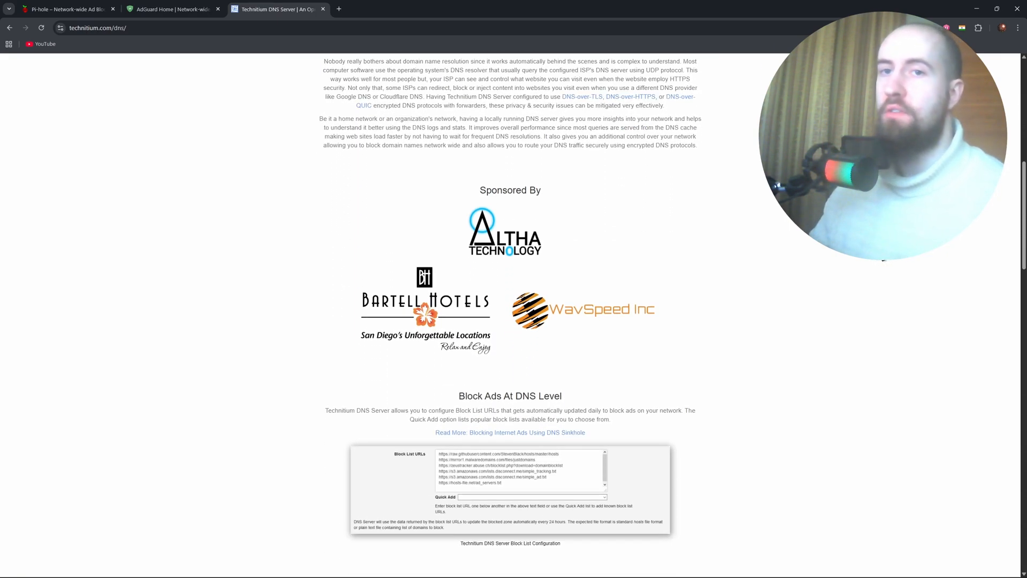
pyautogui.scroll(-3)
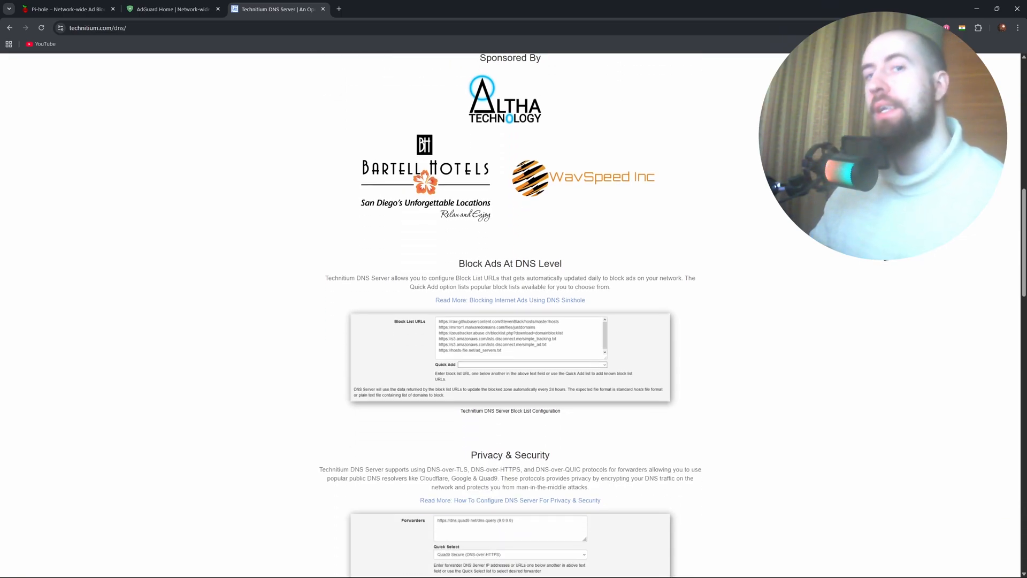
pyautogui.scroll(-3)
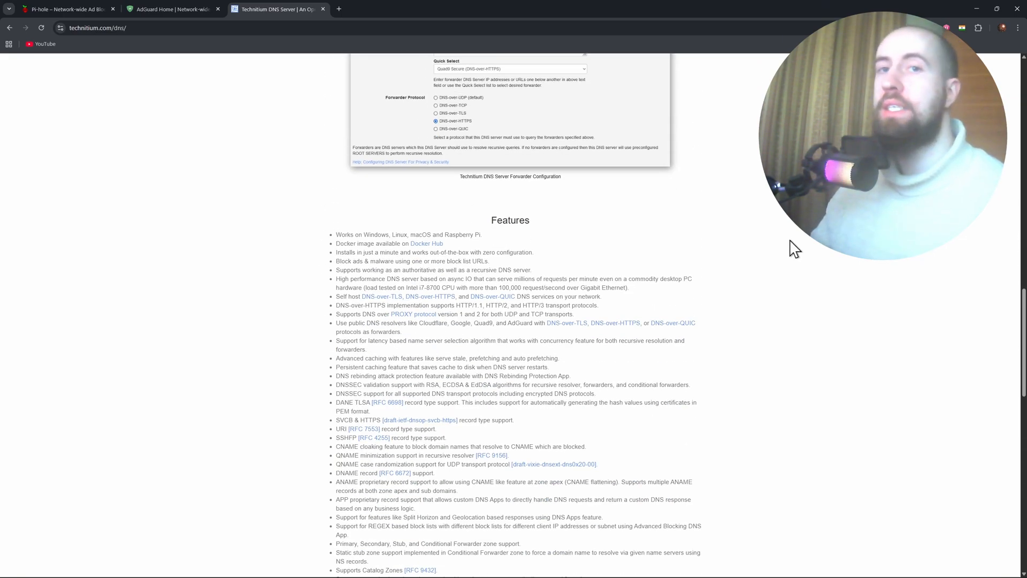
pyautogui.scroll(-3)
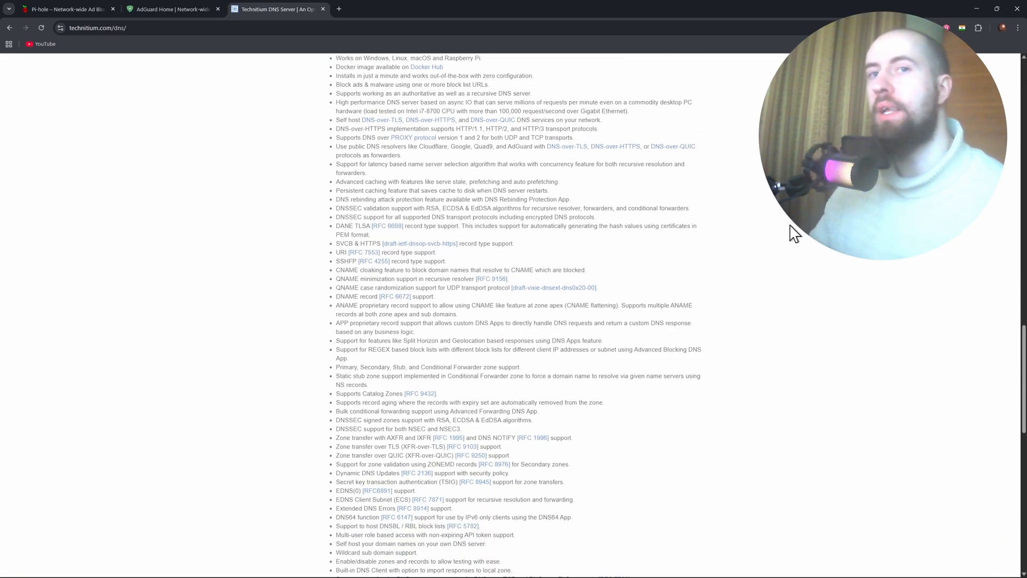
pyautogui.scroll(-3)
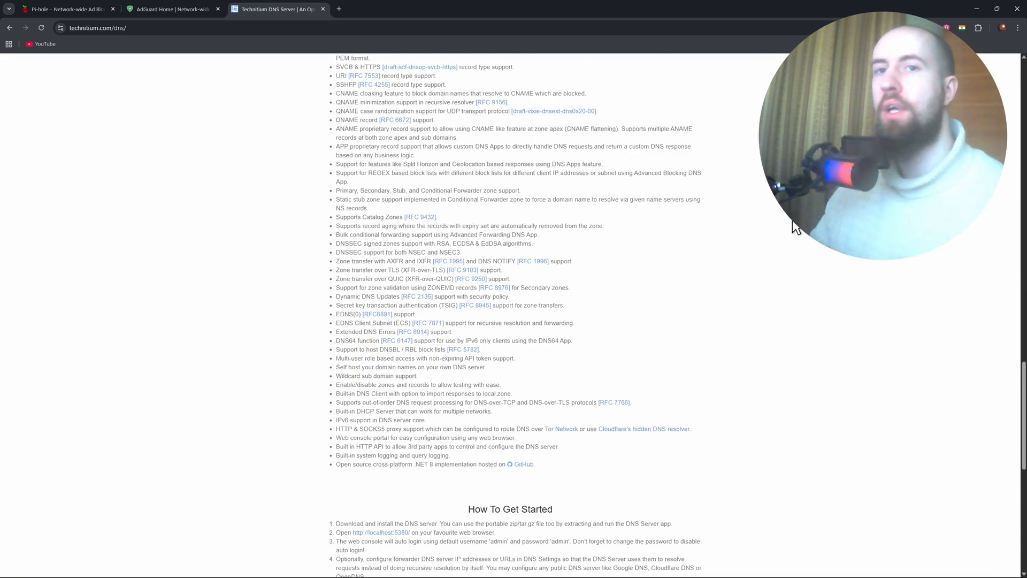
pyautogui.scroll(-3)
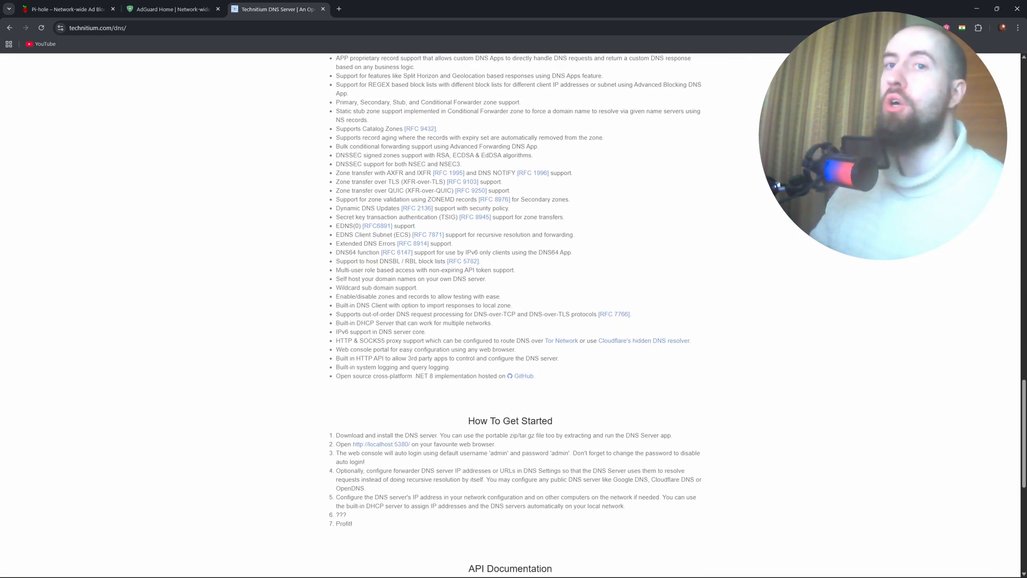
pyautogui.scroll(-3)
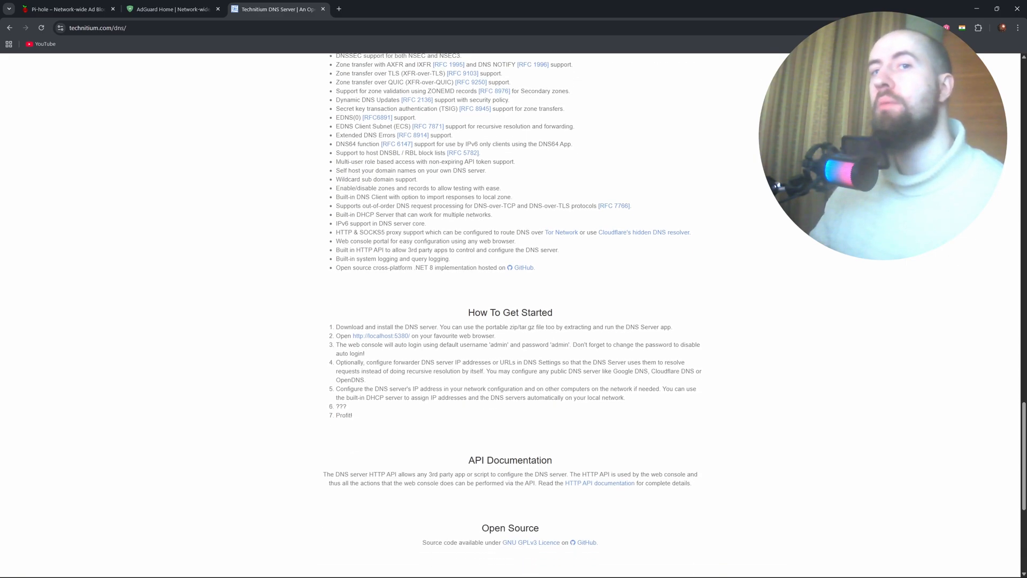
pyautogui.scroll(-3)
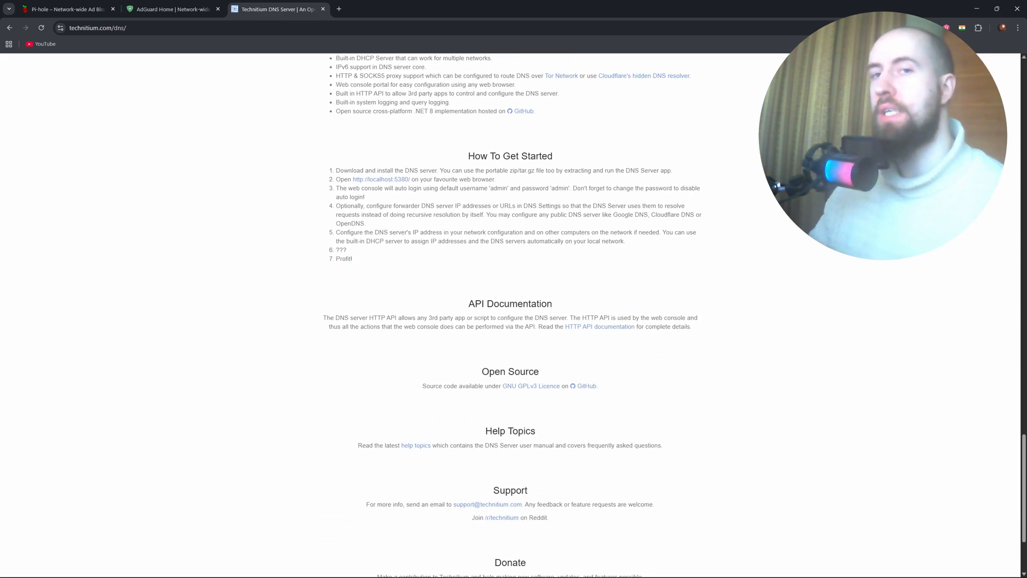
pyautogui.scroll(-3)
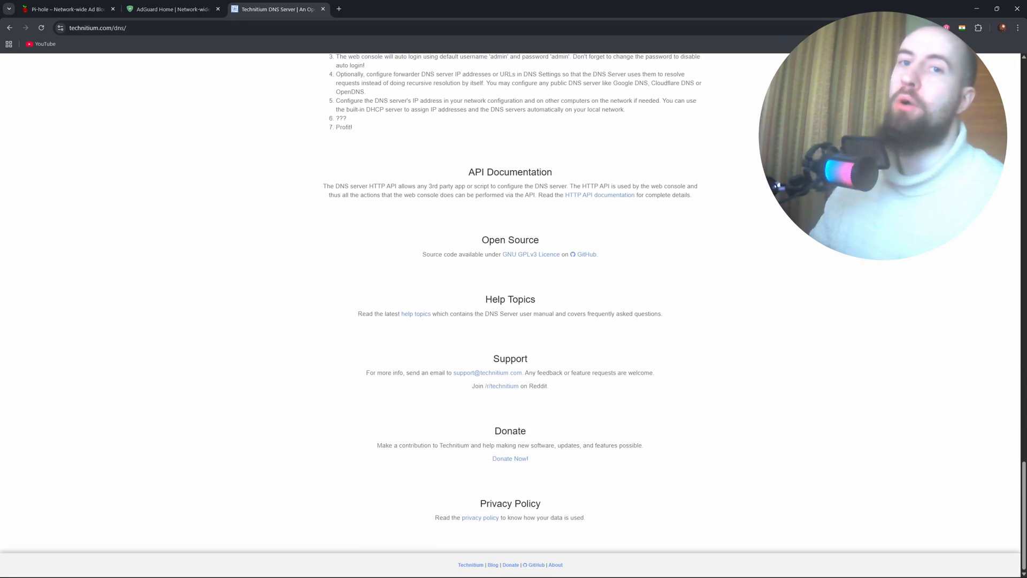
pyautogui.scroll(3)
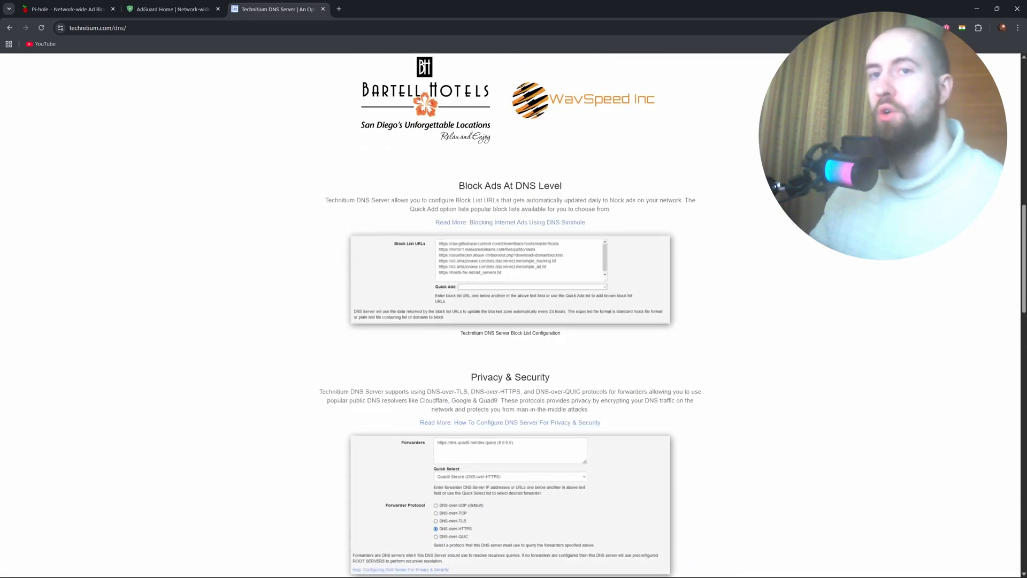
pyautogui.scroll(3)
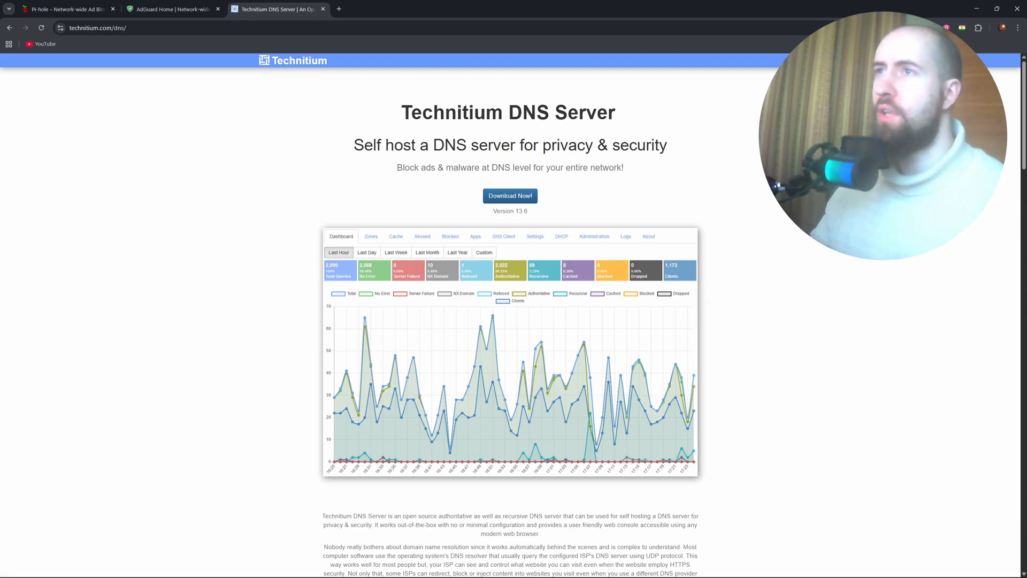
pyautogui.scroll(-3)
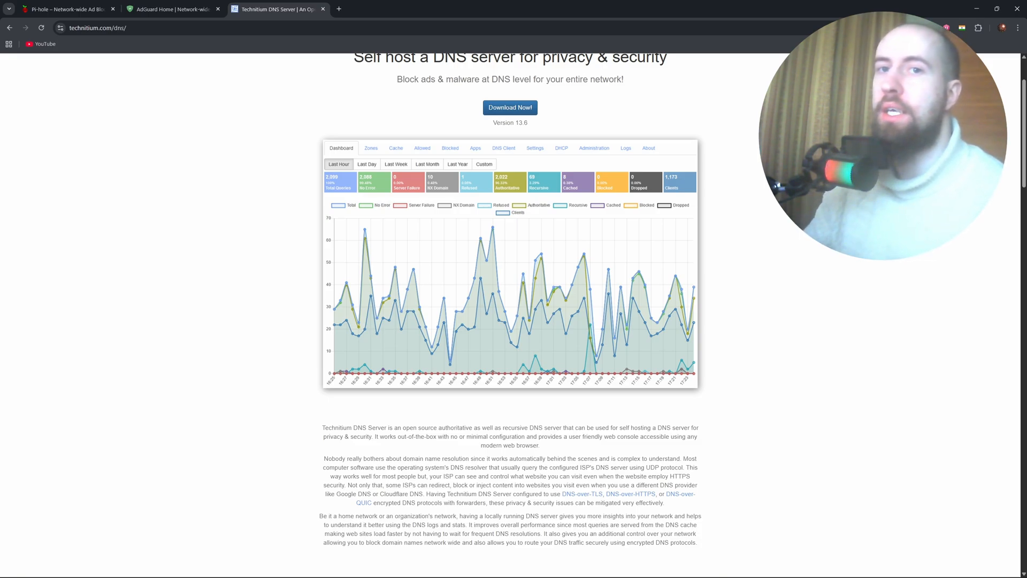
pyautogui.scroll(3)
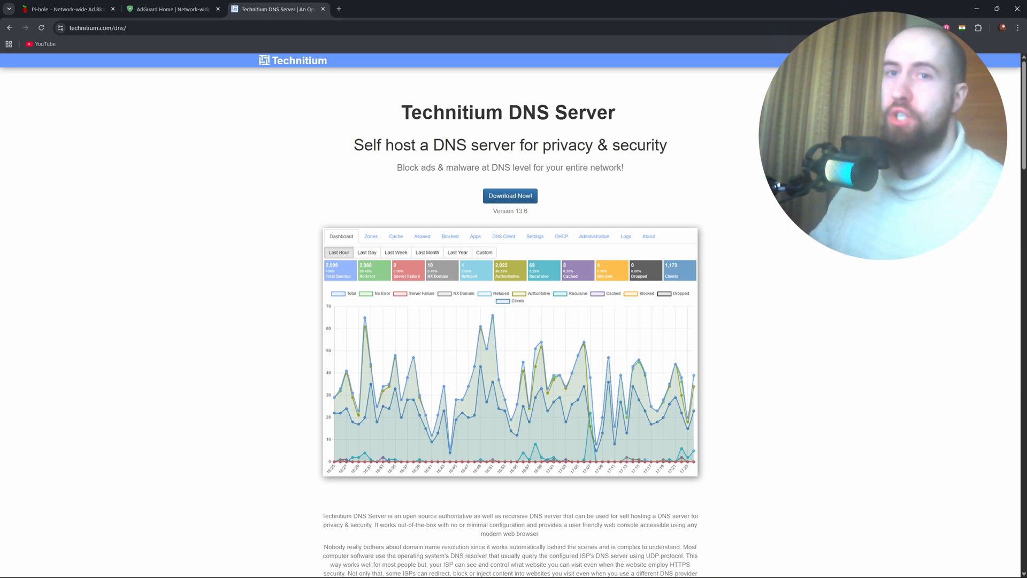
pyautogui.moveTo(645, 178)
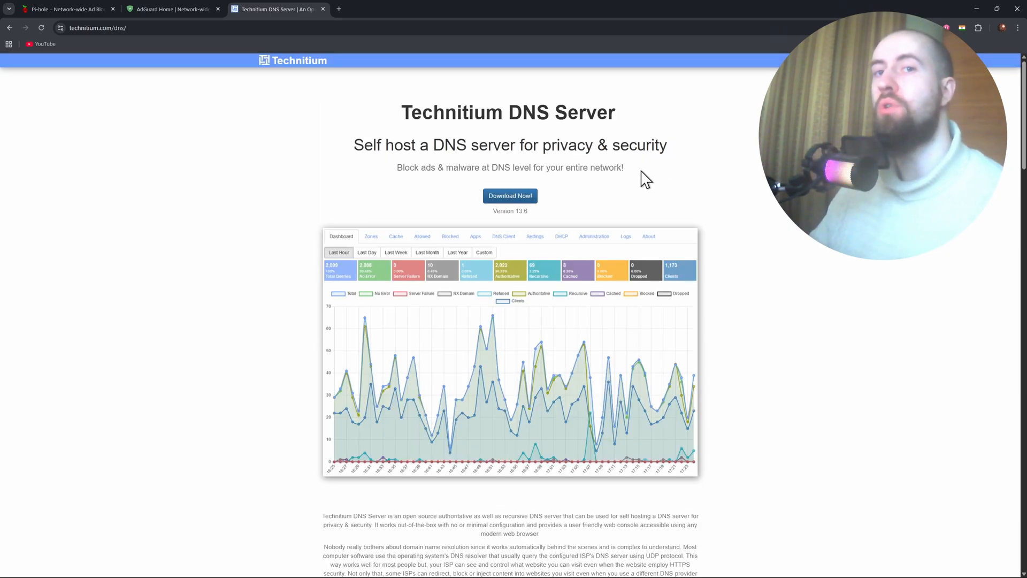
pyautogui.moveTo(632, 152)
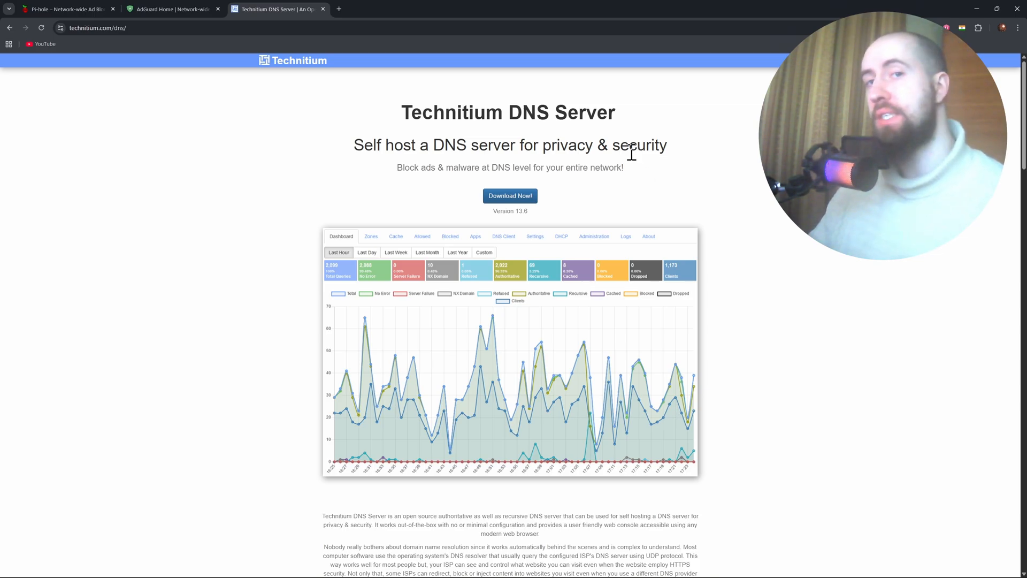
pyautogui.moveTo(616, 151)
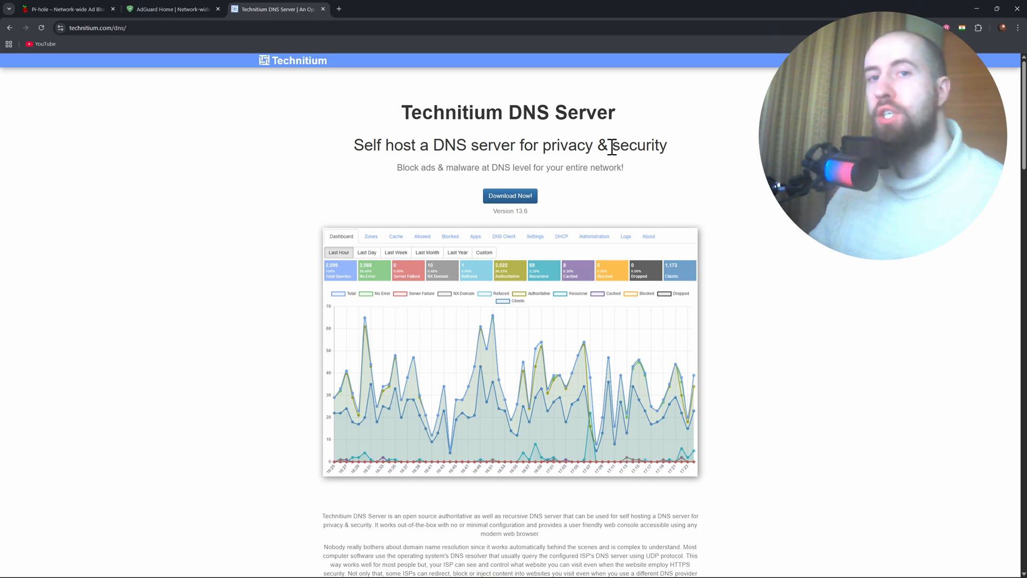
pyautogui.moveTo(360, 138)
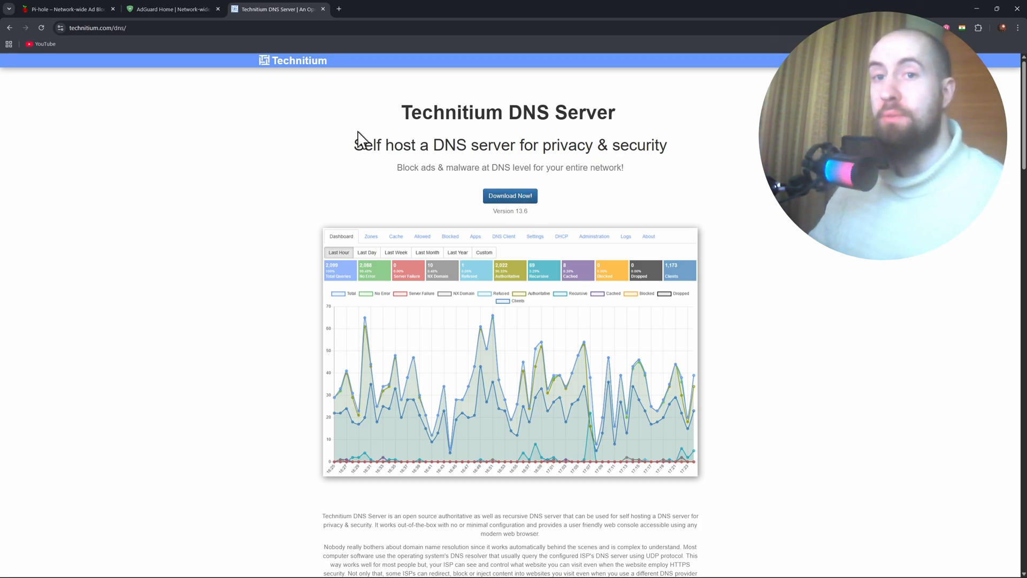
# - Return to Pi-hole and show its Web Interface dashboard and DHCP Server sections
pyautogui.click(65, 8)
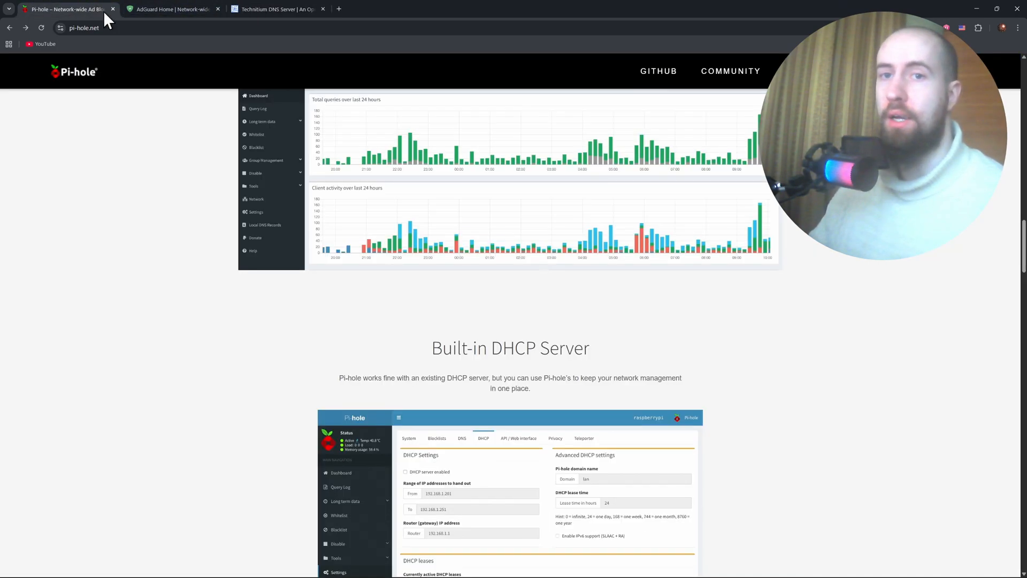
pyautogui.moveTo(832, 254)
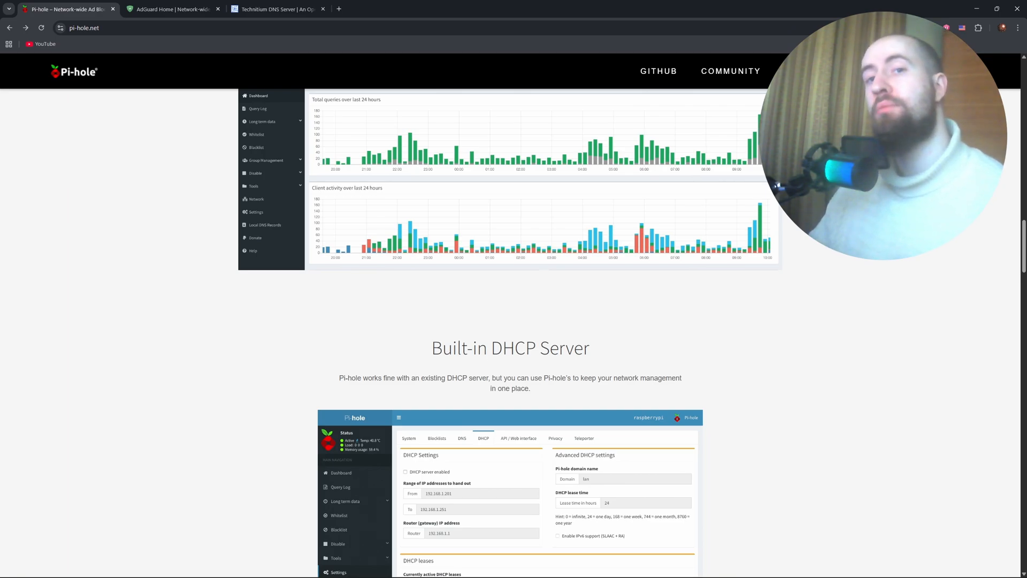
pyautogui.moveTo(847, 264)
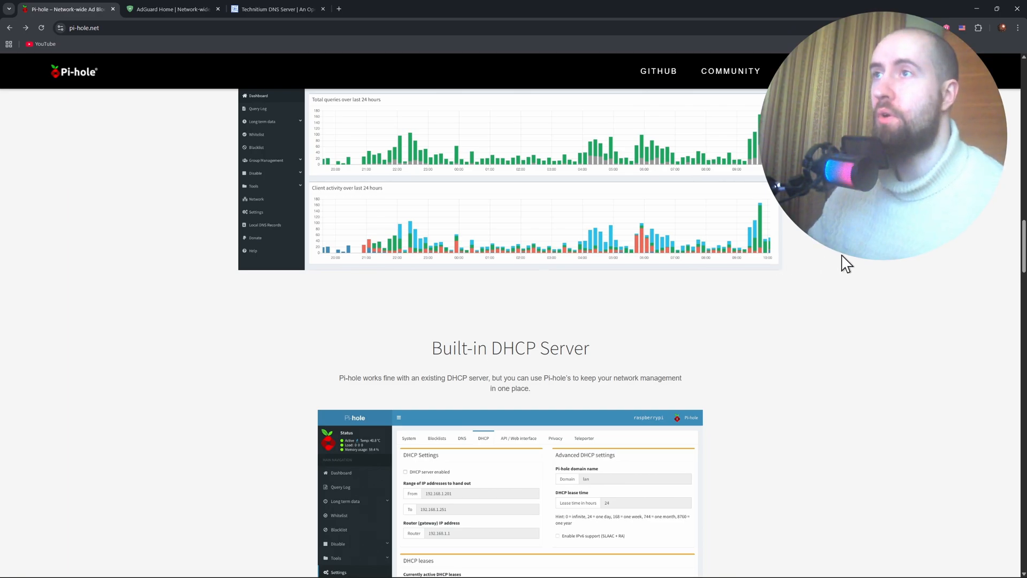
pyautogui.moveTo(890, 263)
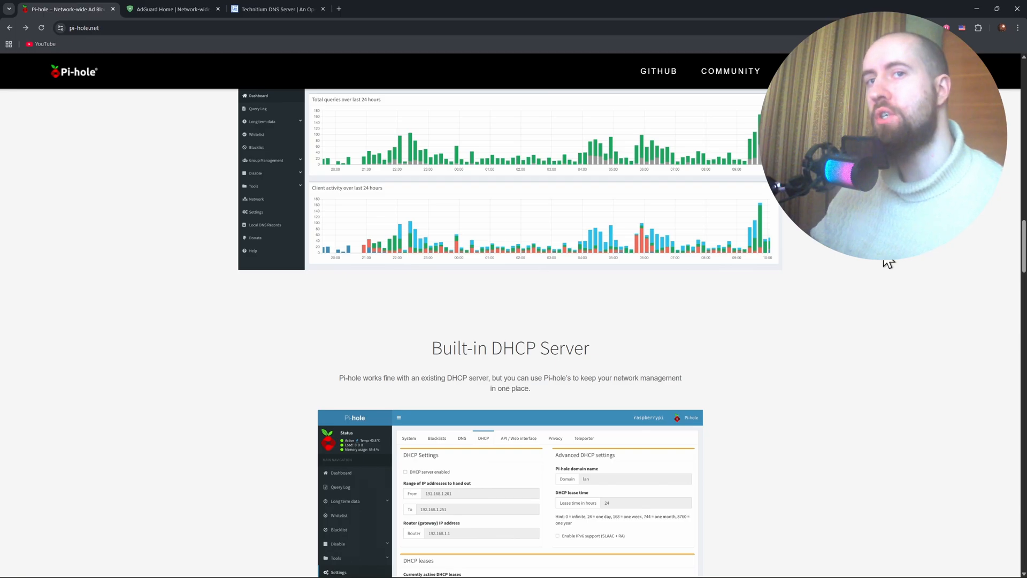
pyautogui.scroll(3)
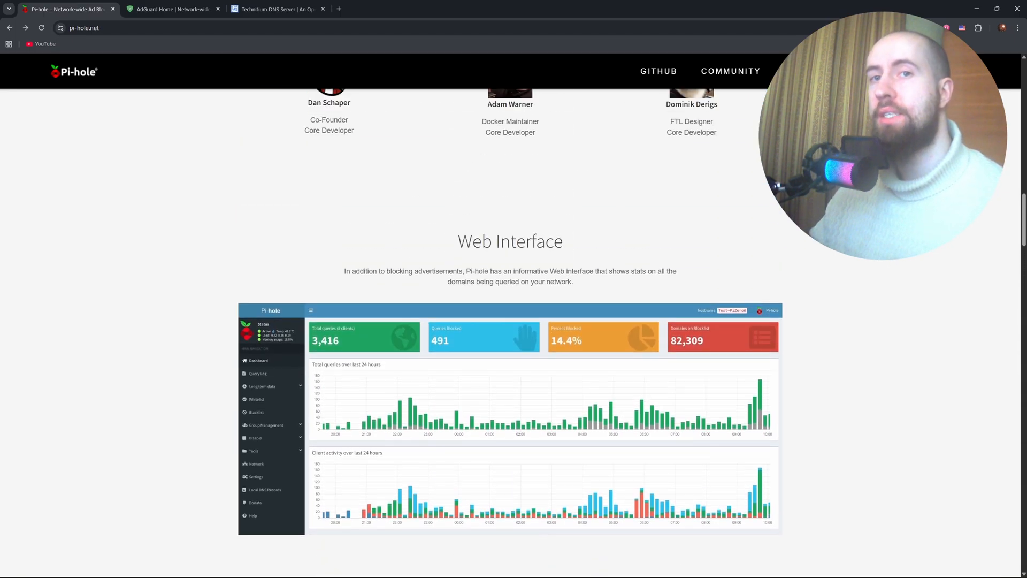
# - Glance at the AdGuard Home overview, then bring the Technitium DNS Server page forward
pyautogui.click(172, 9)
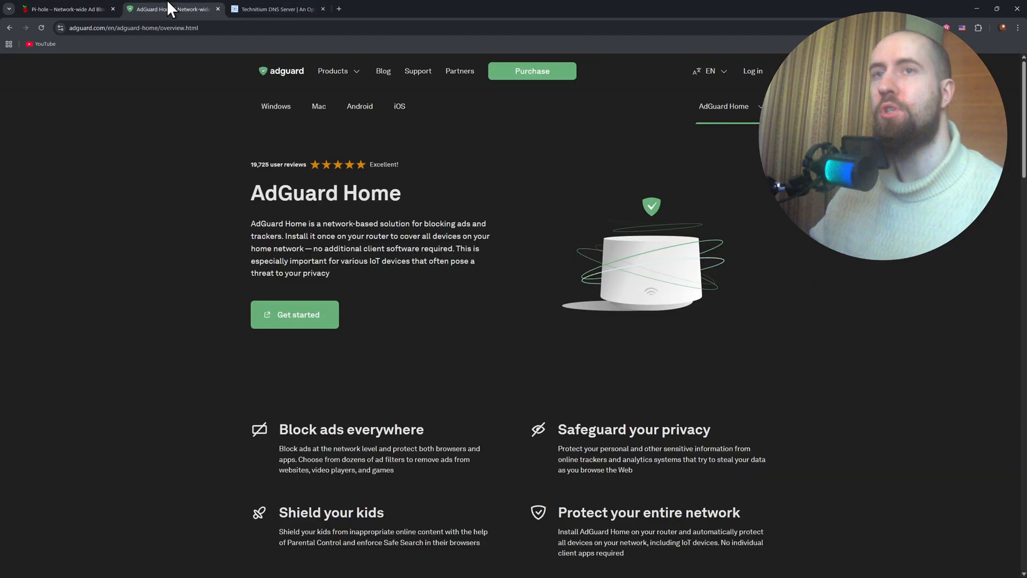
pyautogui.moveTo(484, 175)
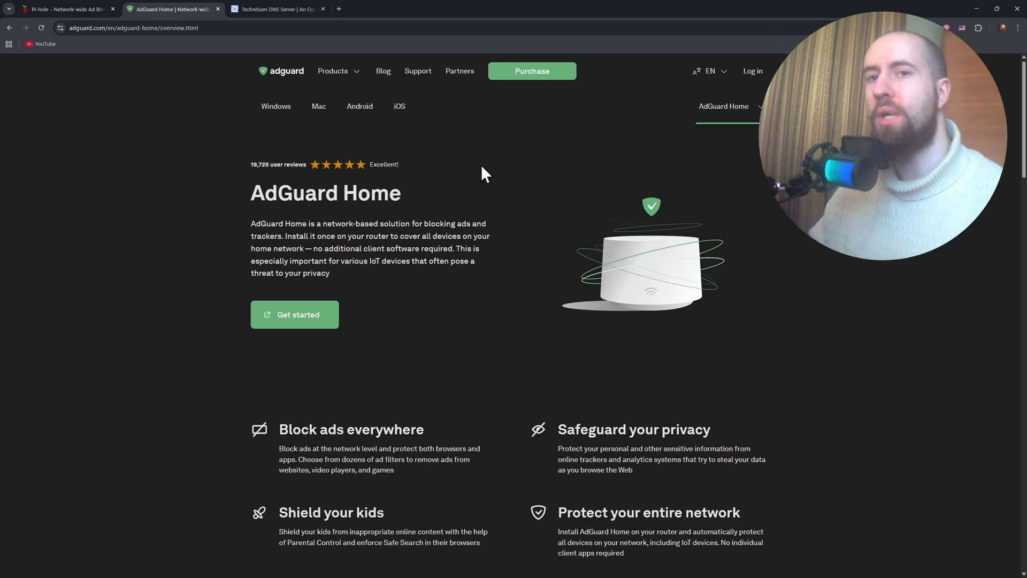
pyautogui.moveTo(403, 123)
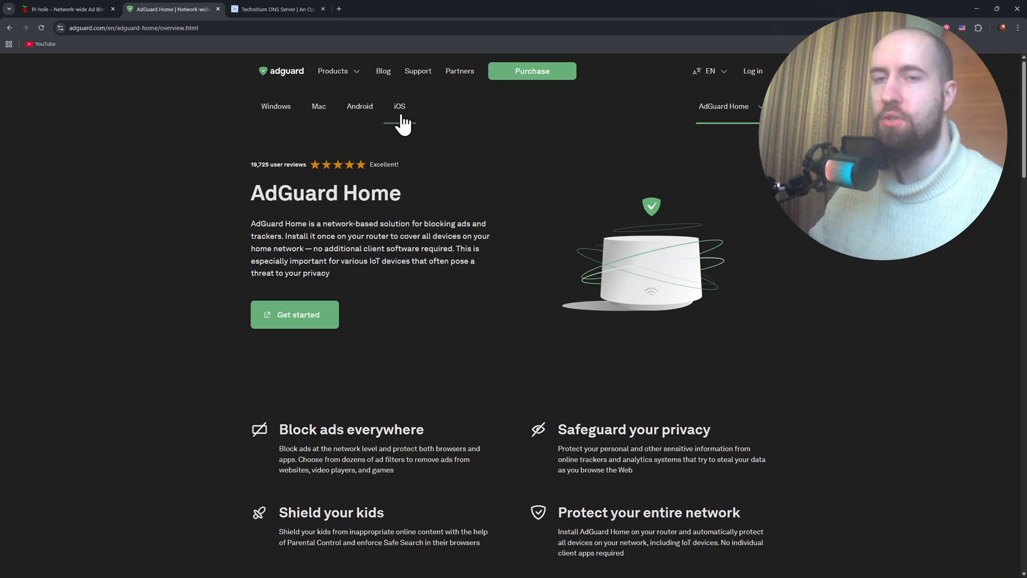
pyautogui.click(275, 9)
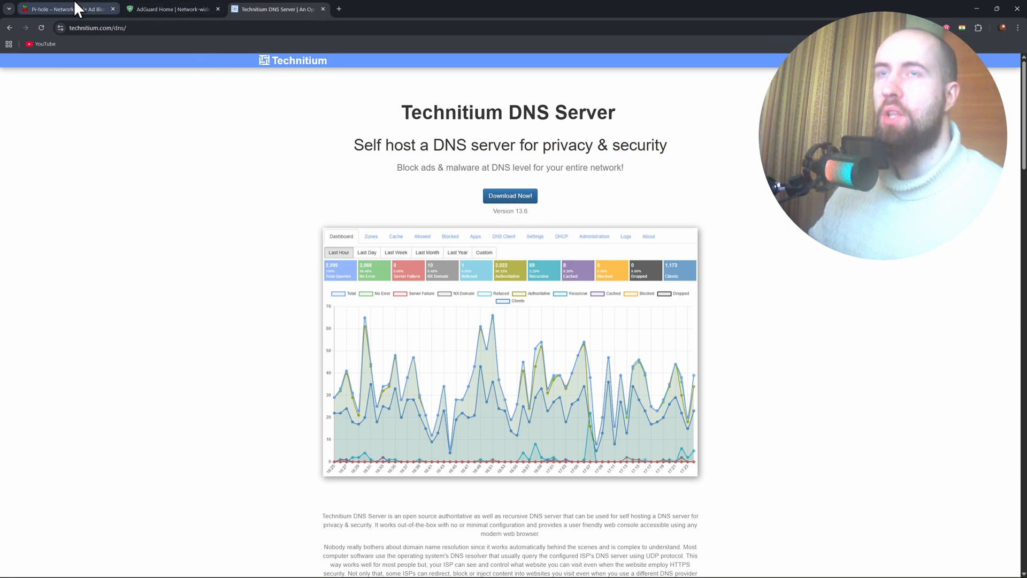
# - Go back to Pi-hole and show its header and first installation steps
pyautogui.click(62, 9)
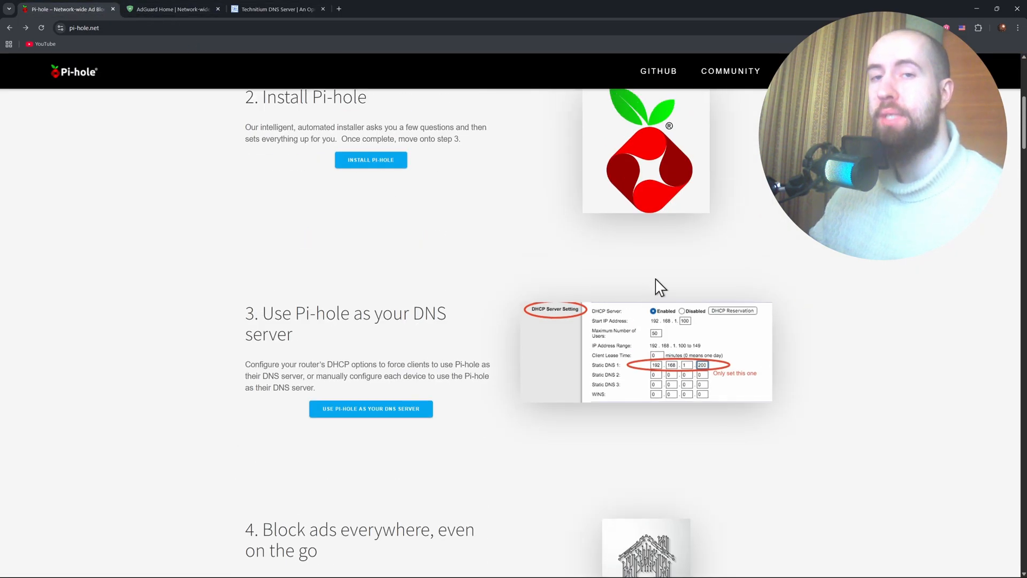
pyautogui.scroll(3)
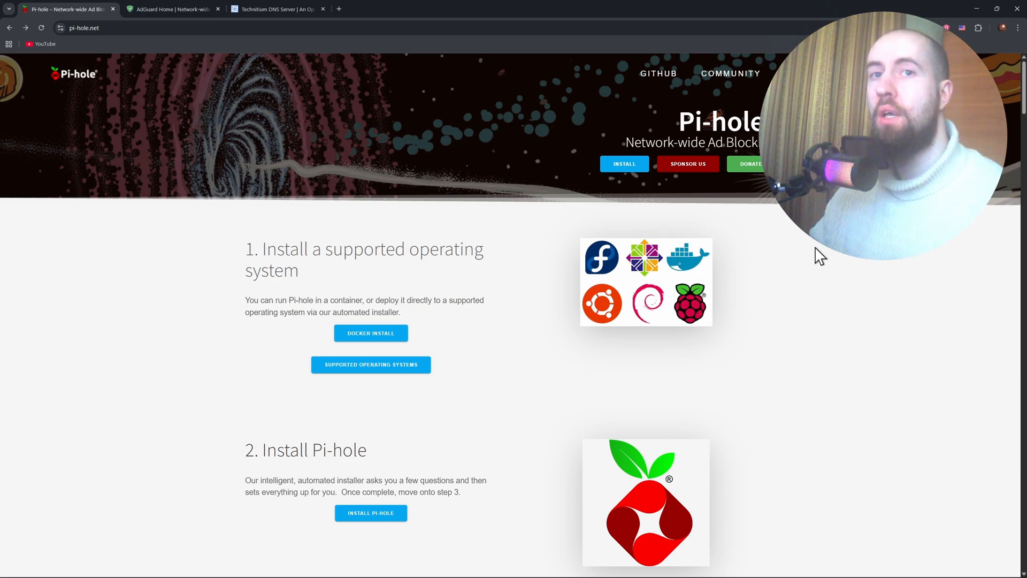
pyautogui.moveTo(958, 254)
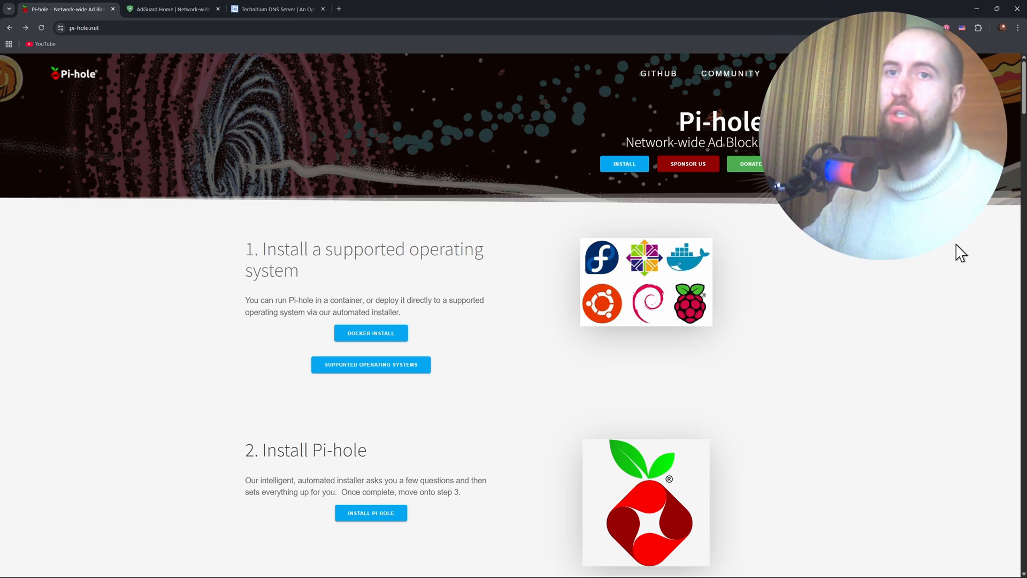